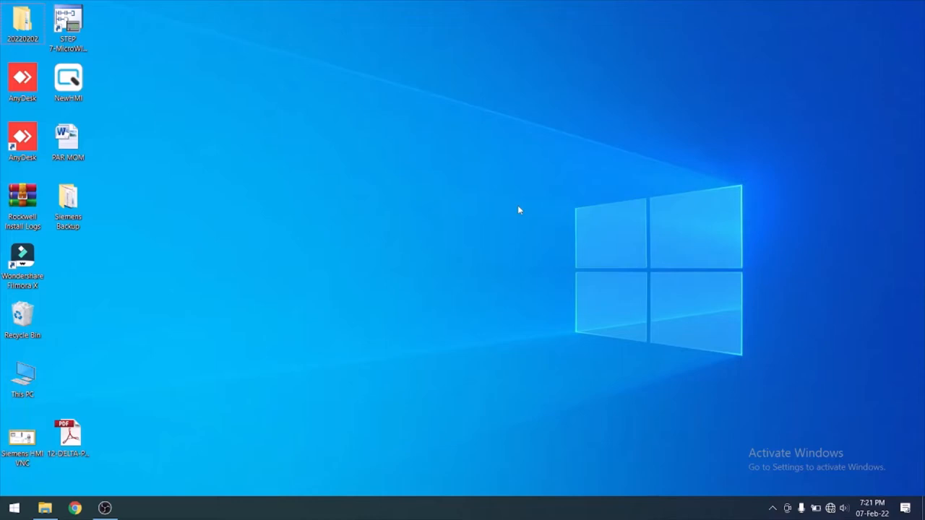
{"action": "mouse_move", "coordinate": [550, 220]}
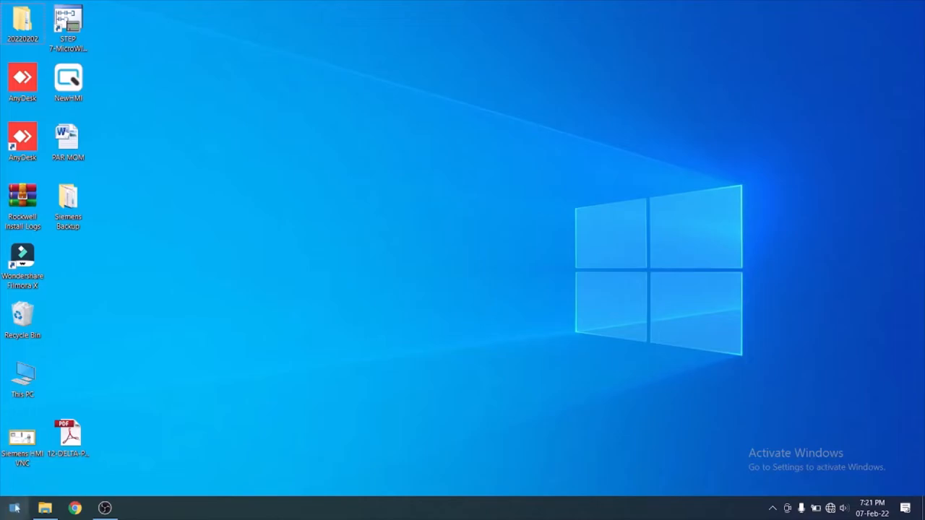
Search 'dop' from the Start menu and launch DOPSoft 4.00.06.
{"action": "left_click", "coordinate": [13, 509]}
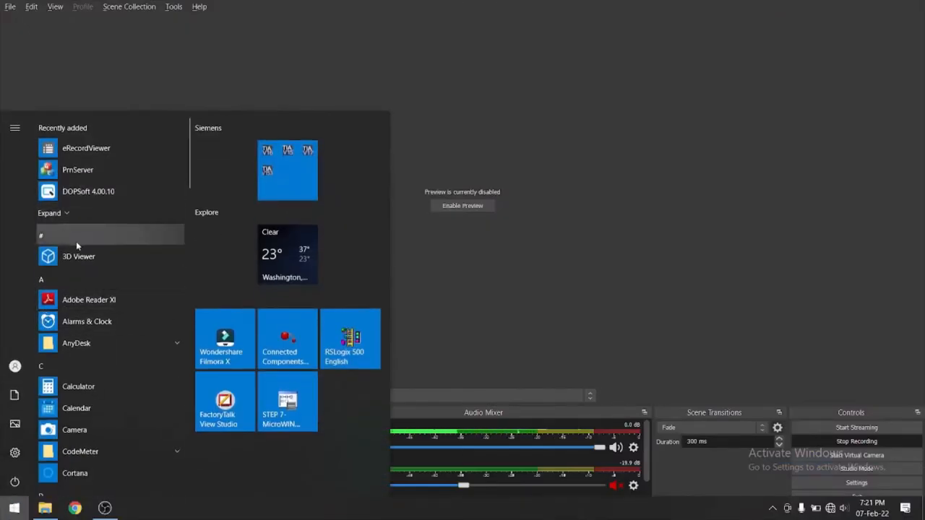
{"action": "type", "text": "dop"}
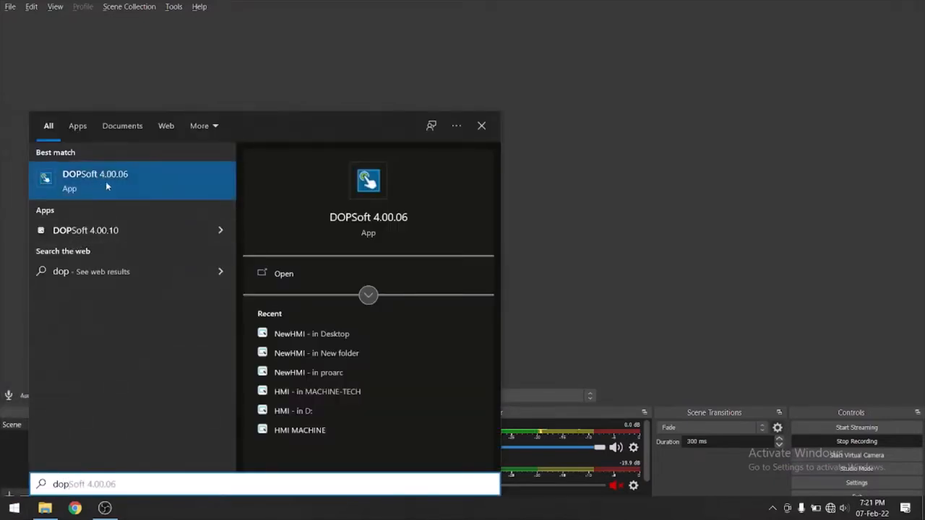
{"action": "left_click", "coordinate": [96, 179]}
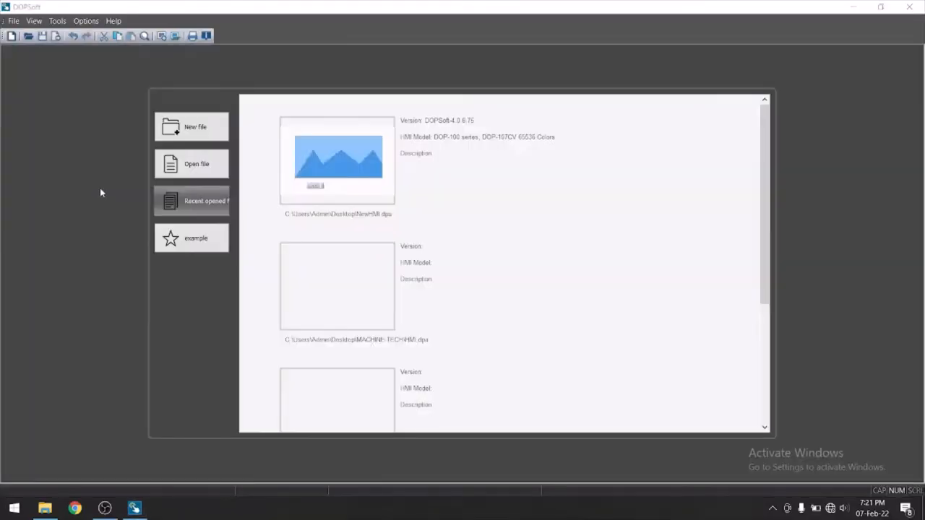
{"action": "mouse_move", "coordinate": [115, 188]}
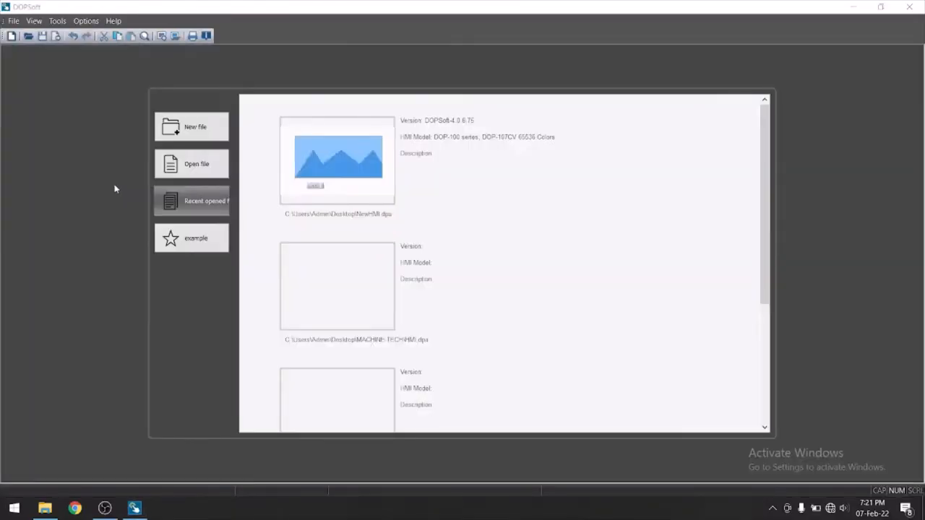
Create a new project for the 107CV HMI model with Delta DVP PLC communication.
{"action": "left_click", "coordinate": [12, 20]}
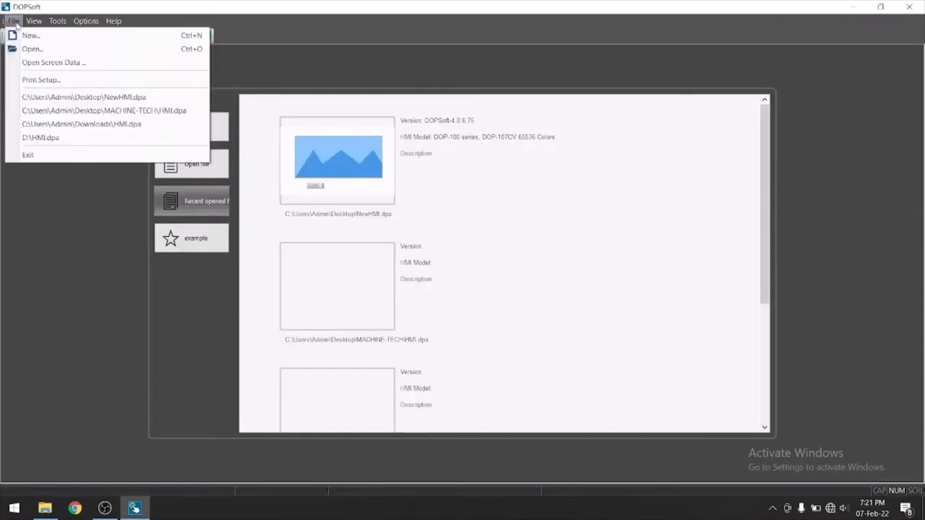
{"action": "left_click", "coordinate": [31, 35]}
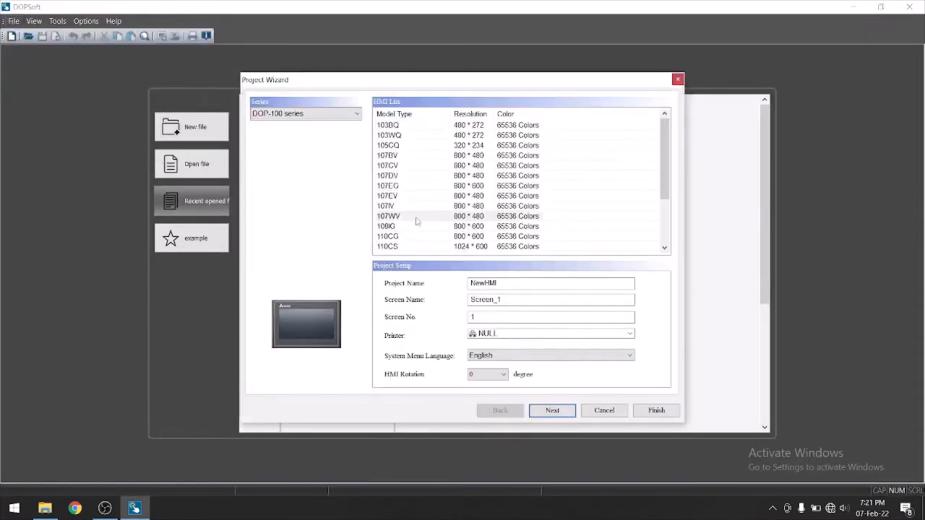
{"action": "left_click", "coordinate": [388, 165]}
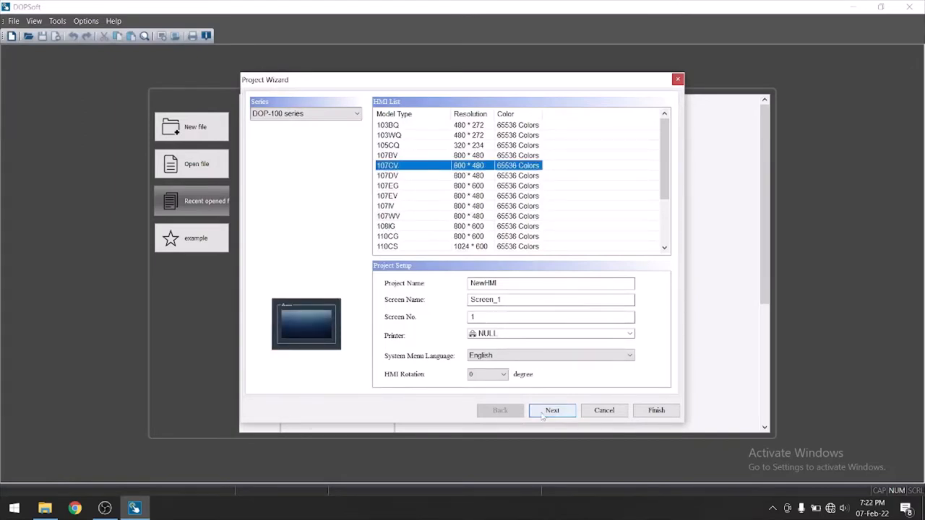
{"action": "left_click", "coordinate": [552, 410]}
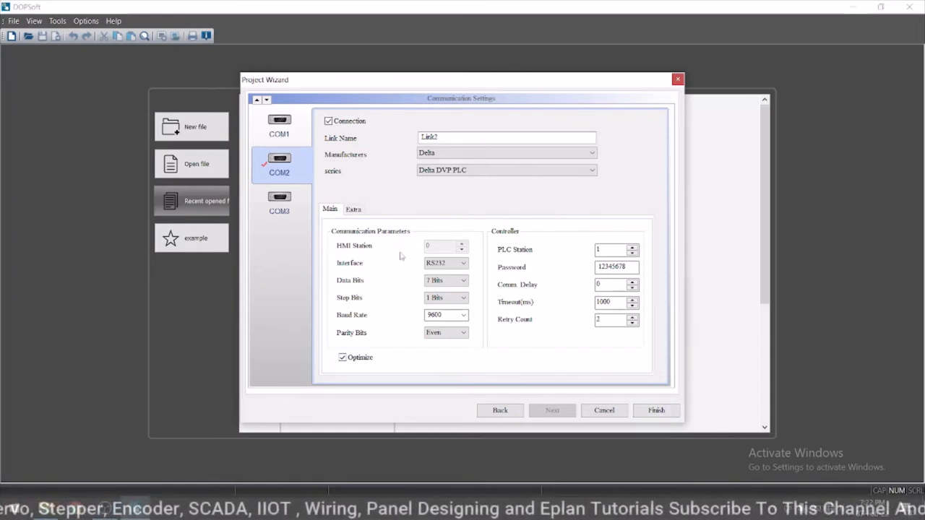
{"action": "left_click", "coordinate": [656, 410]}
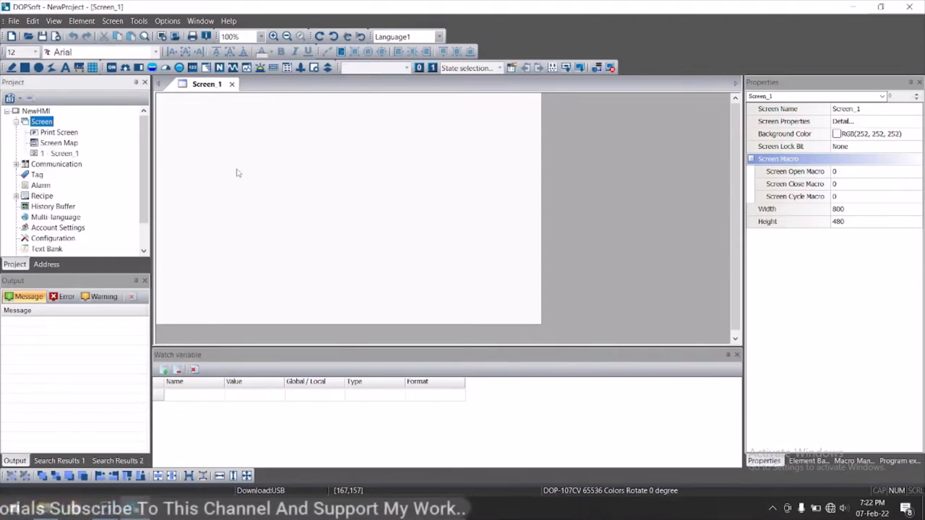
{"action": "mouse_move", "coordinate": [204, 112]}
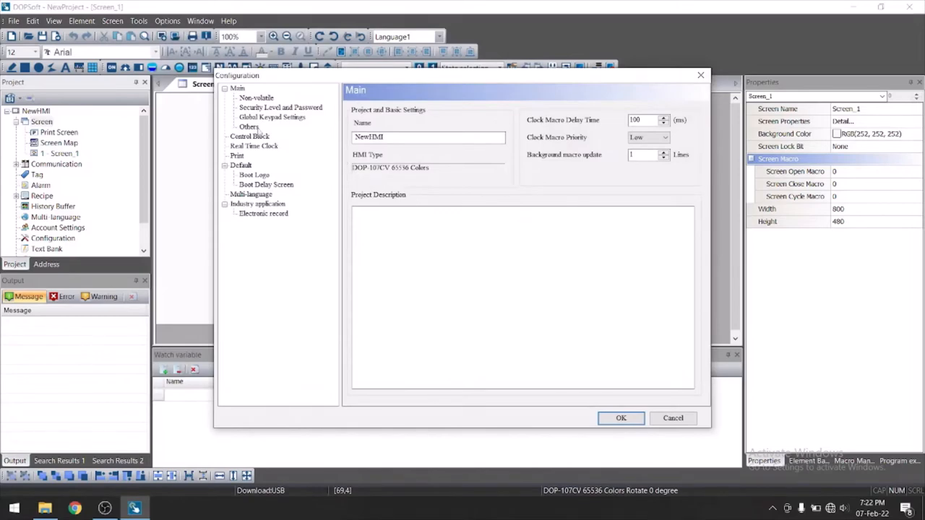
Enable the Curve, Sampling and Clearing History Buffer, and Recipe control blocks and confirm.
{"action": "left_click", "coordinate": [249, 135]}
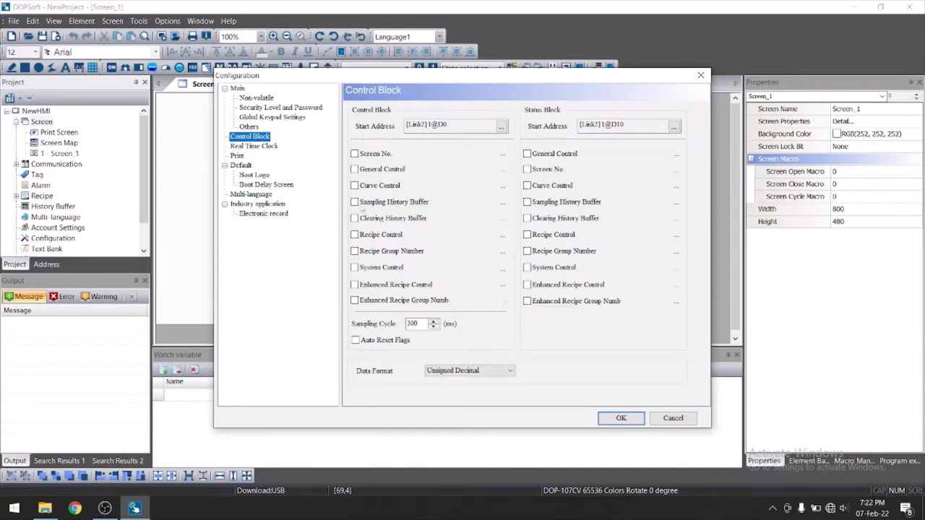
{"action": "left_click", "coordinate": [356, 202]}
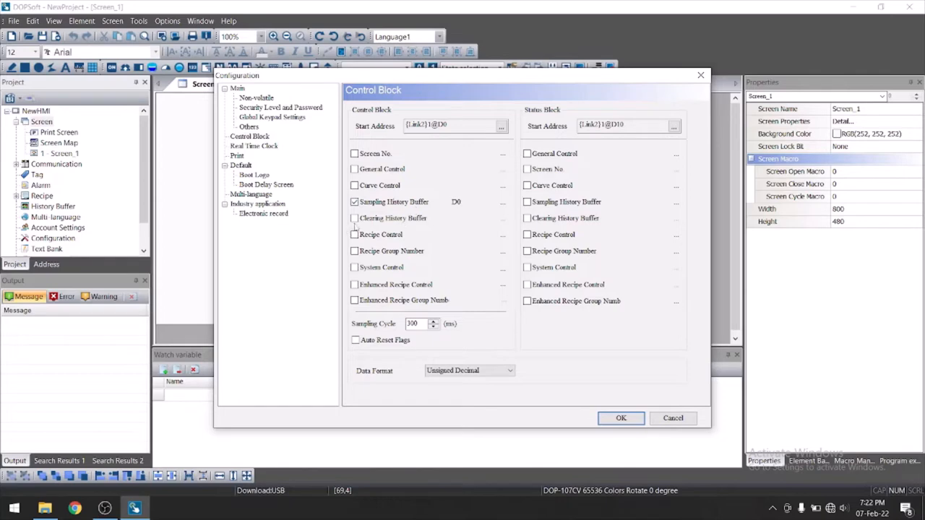
{"action": "left_click", "coordinate": [354, 218]}
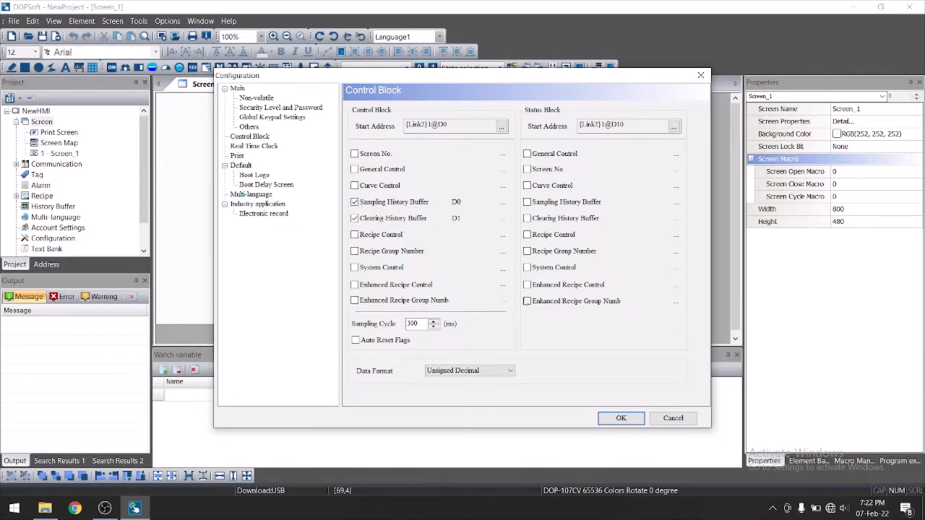
{"action": "mouse_move", "coordinate": [494, 292]}
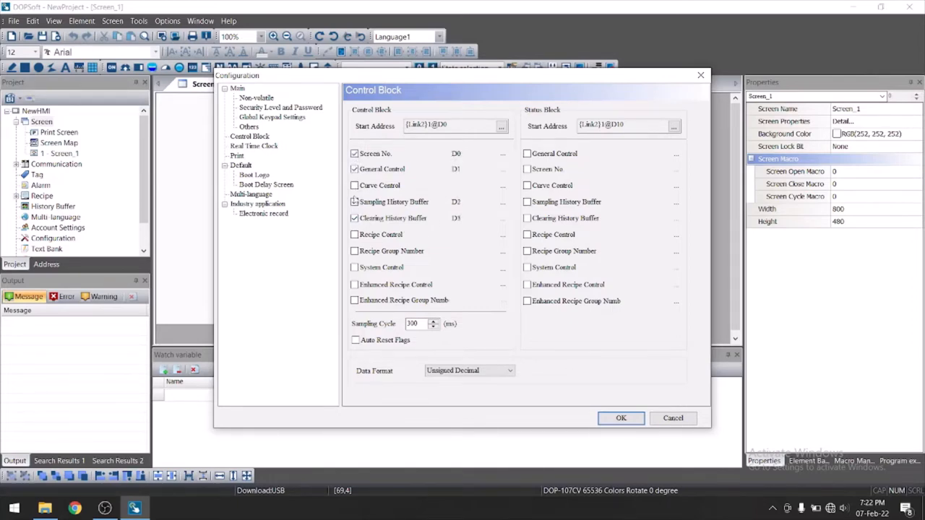
{"action": "left_click", "coordinate": [354, 185]}
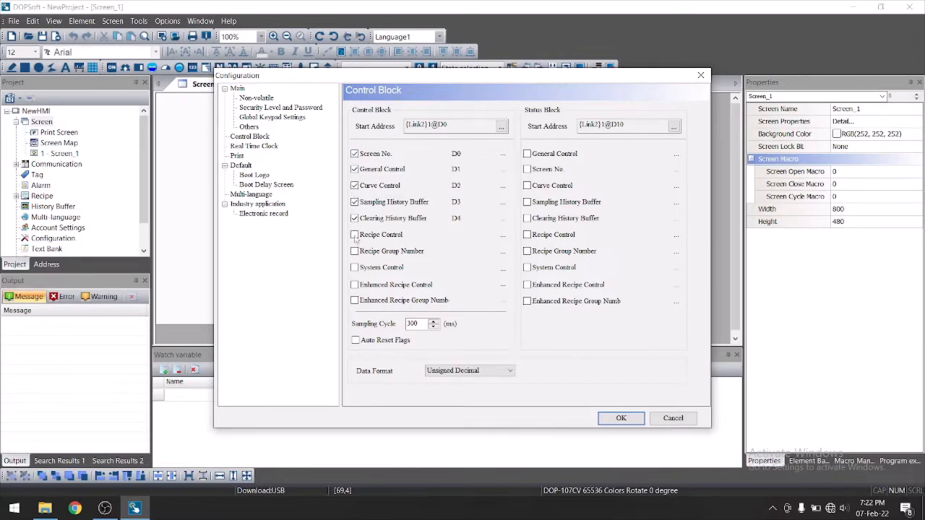
{"action": "left_click", "coordinate": [354, 234]}
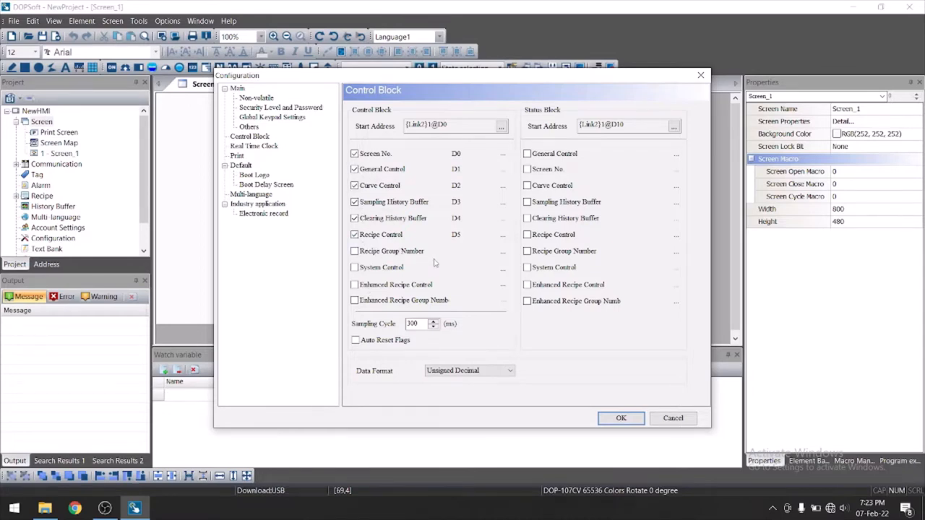
{"action": "mouse_move", "coordinate": [445, 190]}
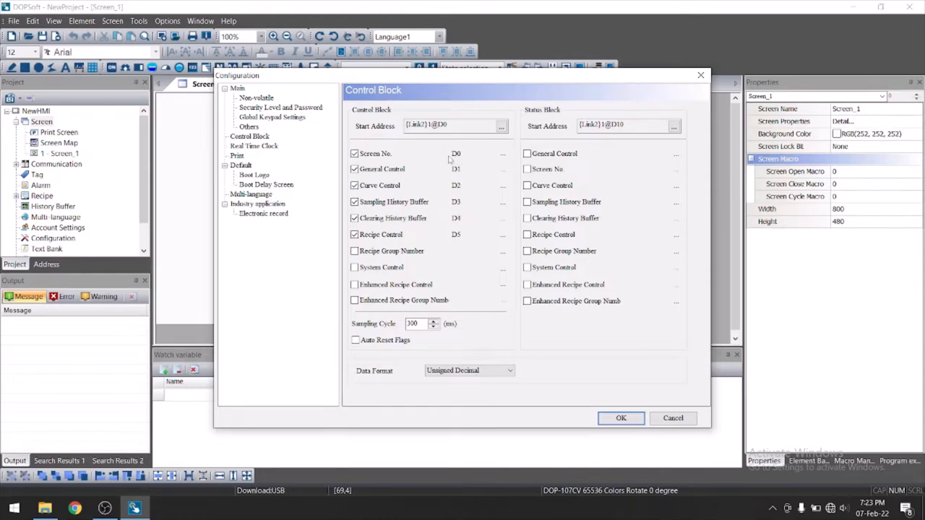
{"action": "mouse_move", "coordinate": [476, 230]}
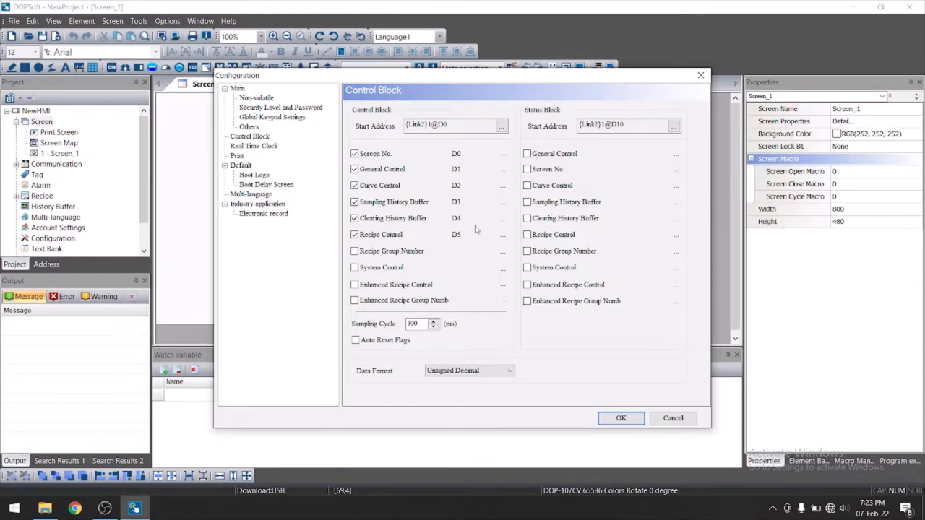
{"action": "mouse_move", "coordinate": [436, 243]}
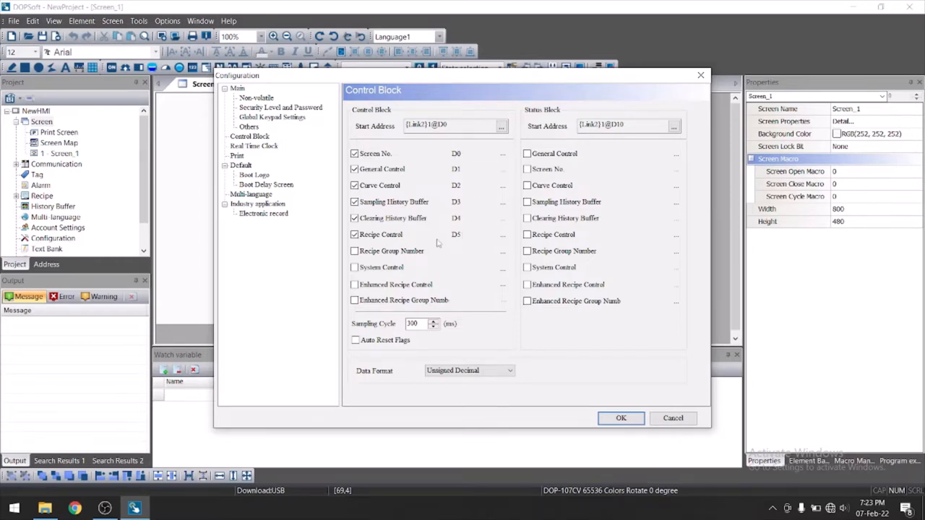
{"action": "mouse_move", "coordinate": [454, 253]}
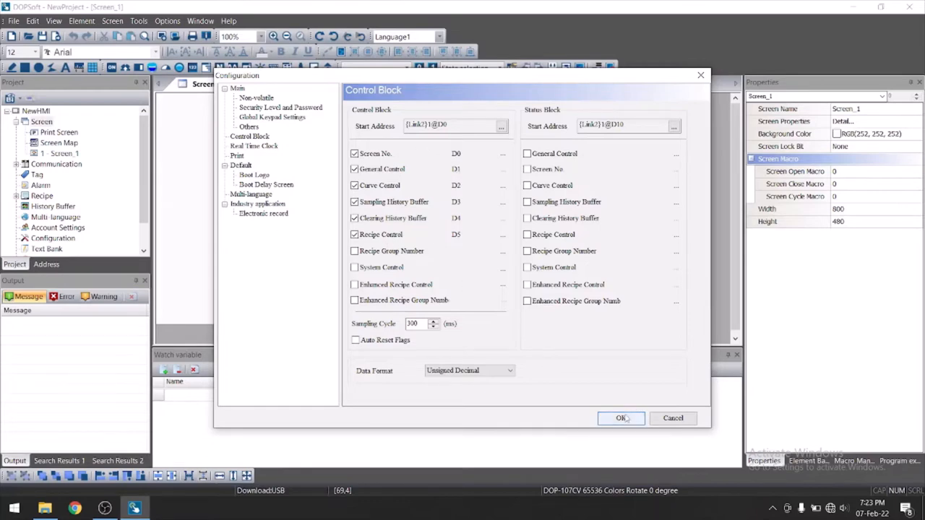
{"action": "left_click", "coordinate": [168, 21]}
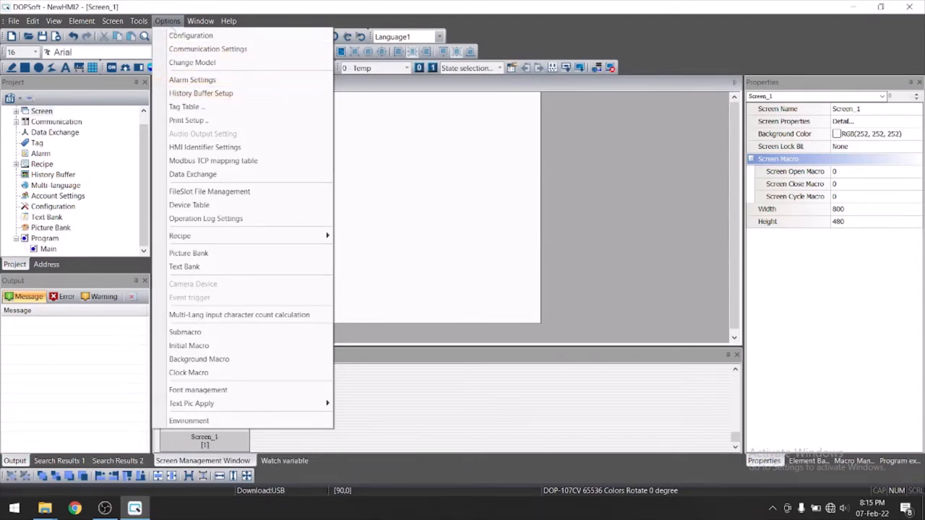
{"action": "mouse_move", "coordinate": [201, 92]}
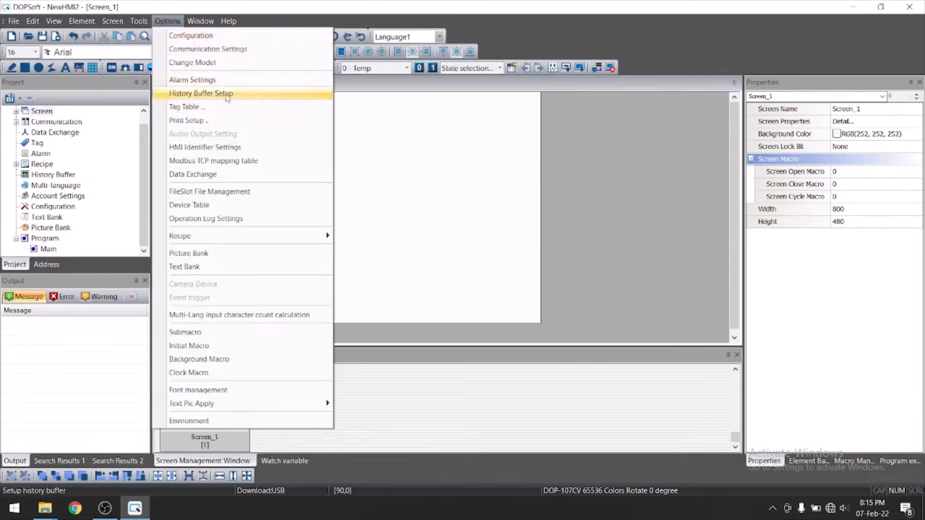
Show the project's History Buffer setup table.
{"action": "left_click", "coordinate": [199, 93]}
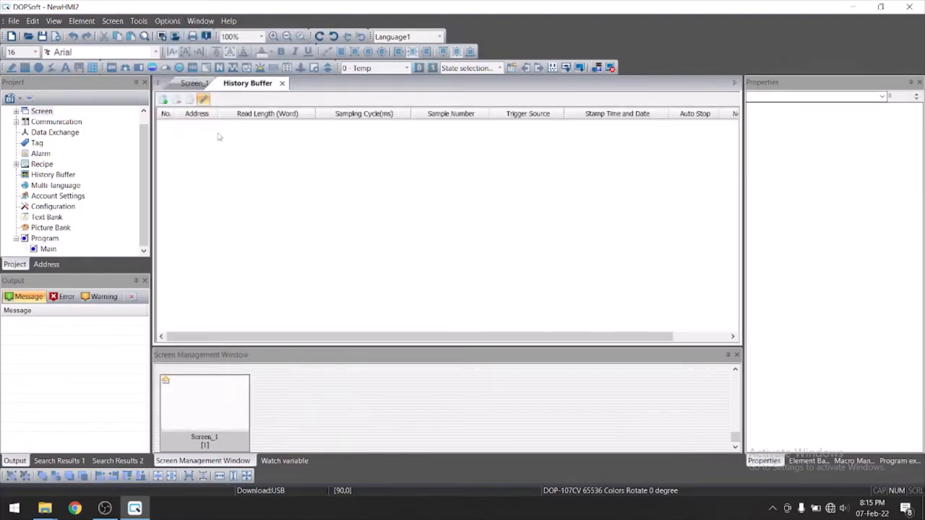
{"action": "mouse_move", "coordinate": [163, 100]}
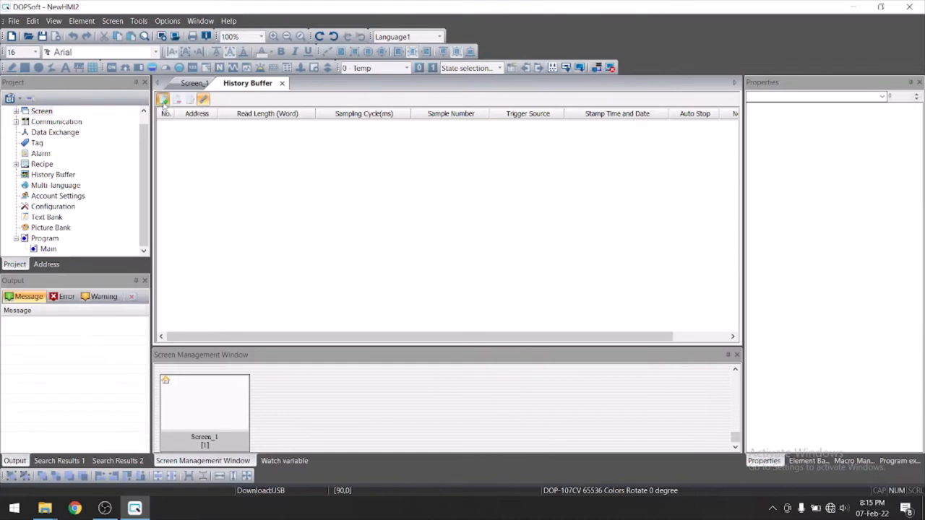
Add a new history buffer entry with sampling address D100.
{"action": "left_click", "coordinate": [163, 98]}
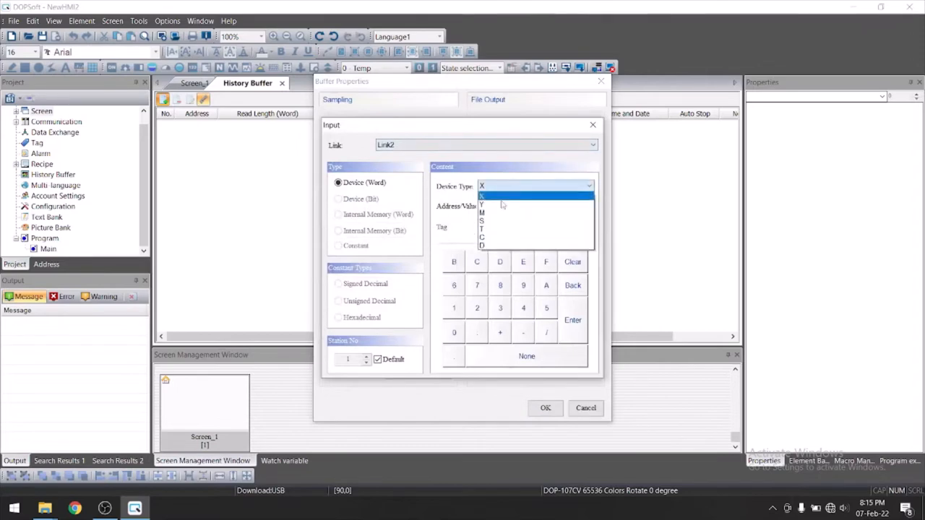
{"action": "left_click", "coordinate": [483, 246]}
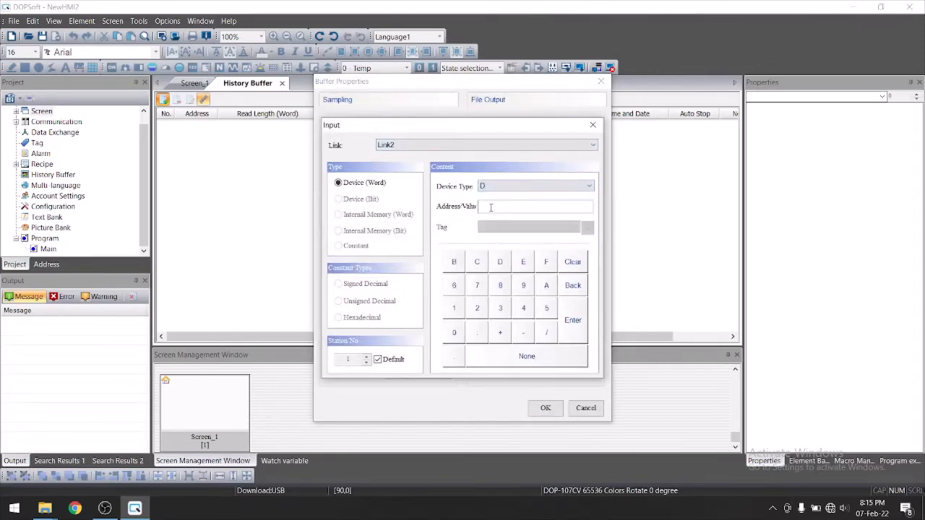
{"action": "type", "text": "100"}
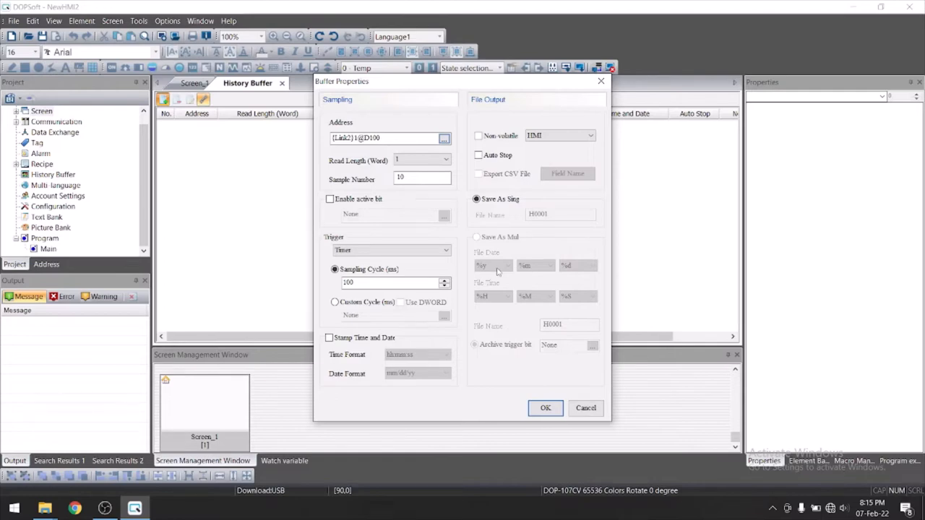
Set the buffer to read 3 words per sample from D100.
{"action": "left_click", "coordinate": [445, 161]}
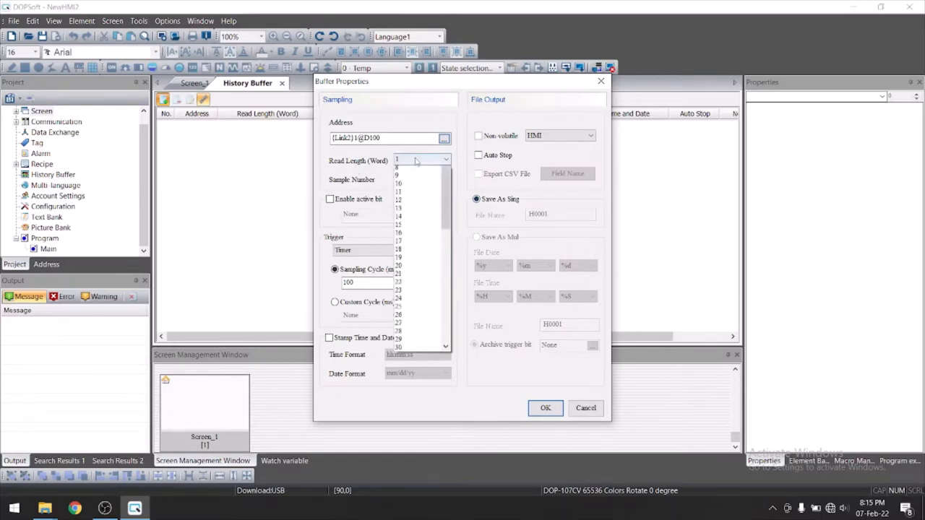
{"action": "left_click", "coordinate": [398, 157]}
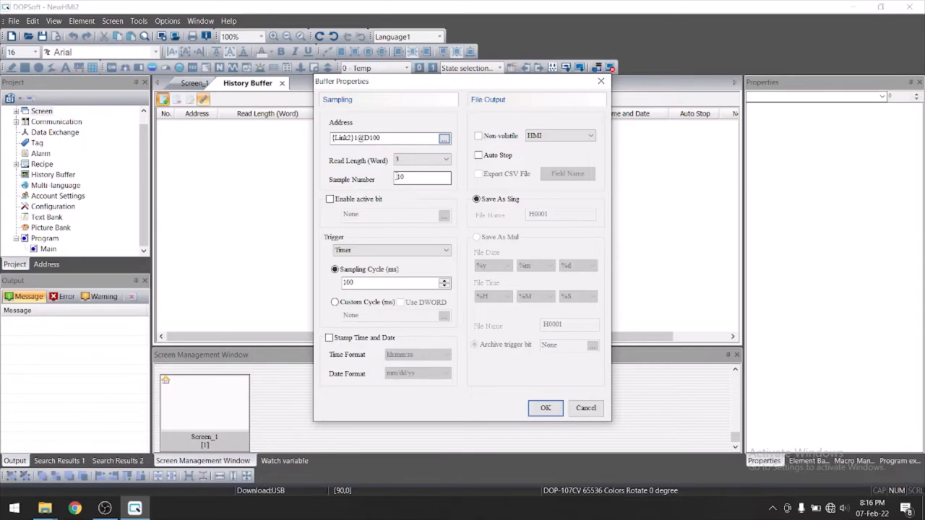
{"action": "left_click", "coordinate": [422, 178]}
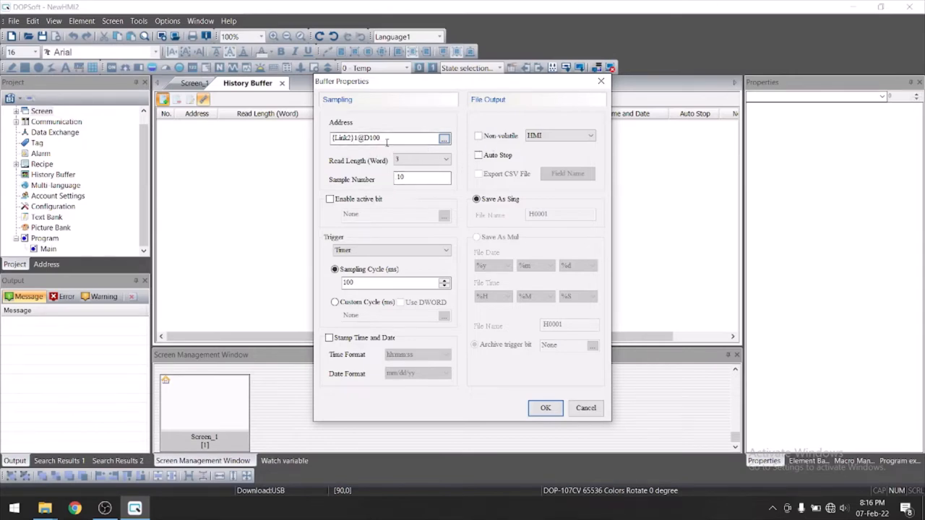
{"action": "left_click", "coordinate": [390, 138]}
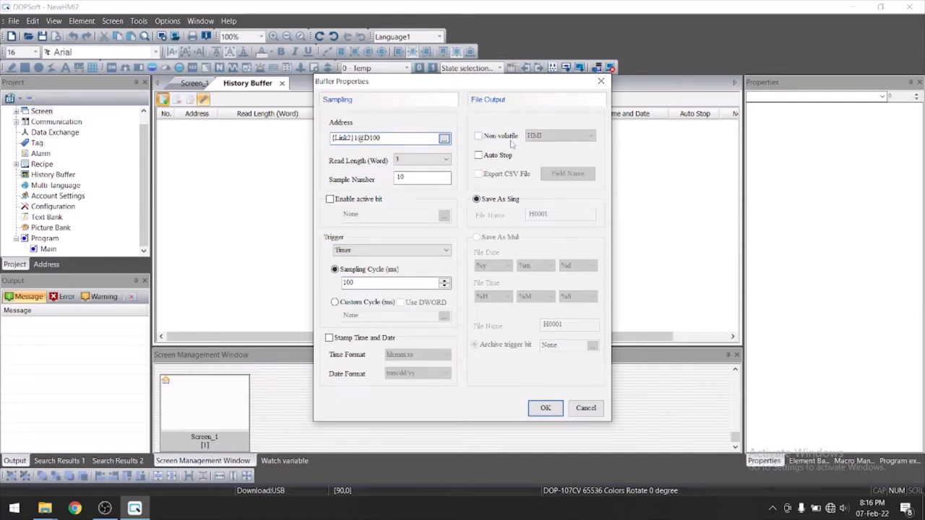
Enable Auto Stop, set sample number to 1000, and stamp time and date.
{"action": "left_click", "coordinate": [477, 155]}
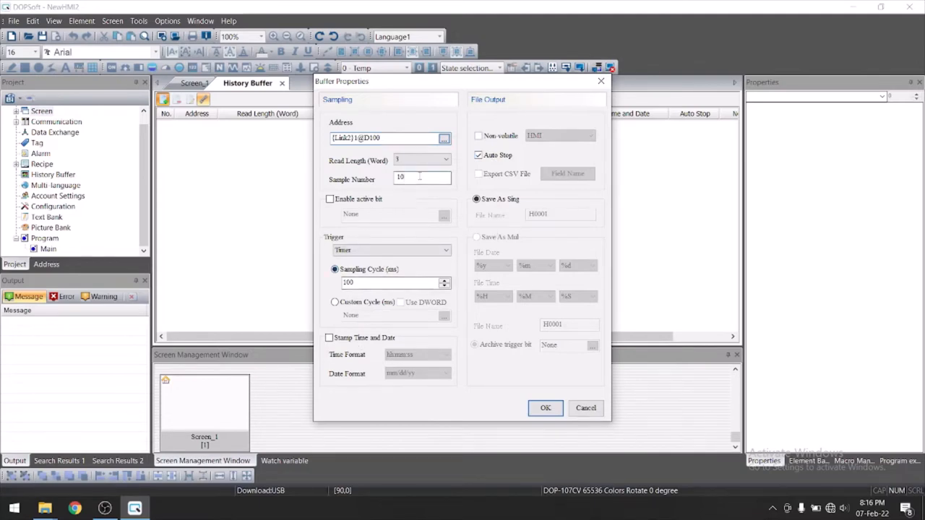
{"action": "type", "text": "100"}
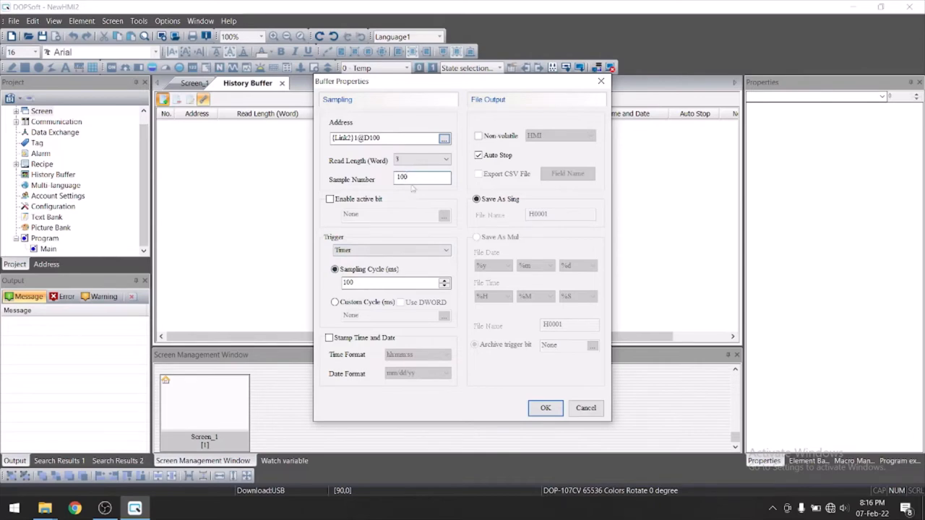
{"action": "type", "text": "1000"}
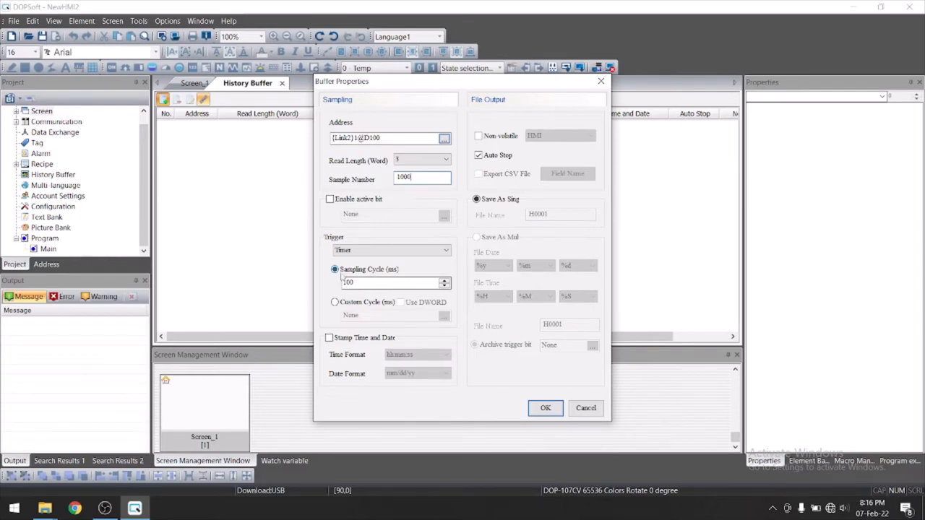
{"action": "left_click", "coordinate": [329, 338]}
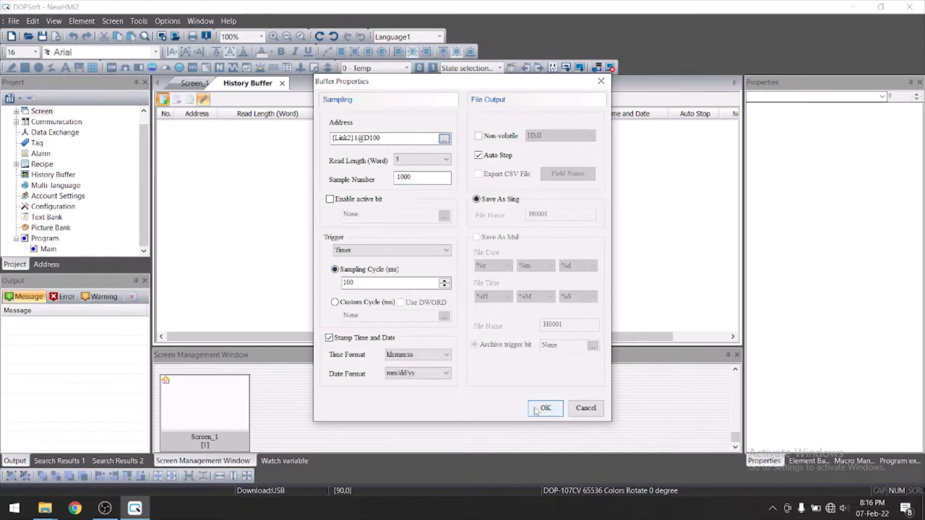
Confirm the buffer entry and draw a numeric entry near Screen_1's lower left.
{"action": "left_click", "coordinate": [545, 408]}
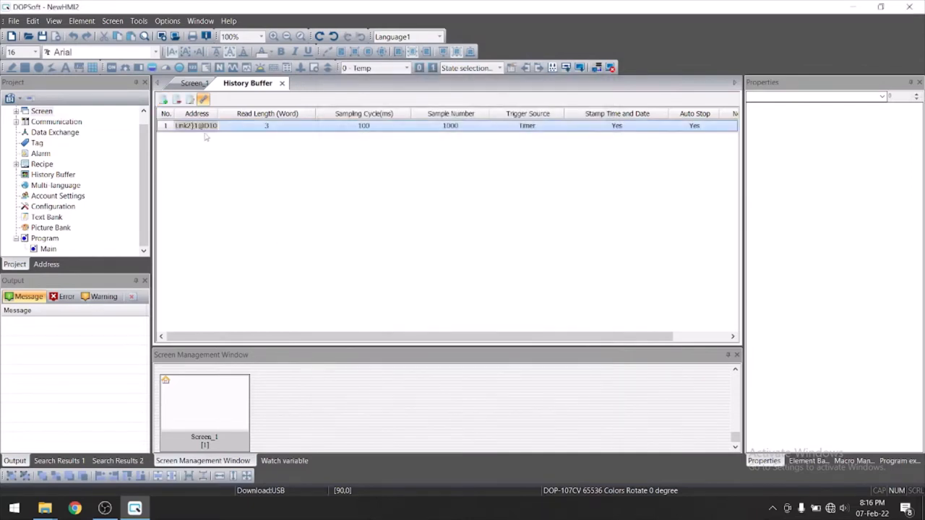
{"action": "left_click", "coordinate": [195, 82]}
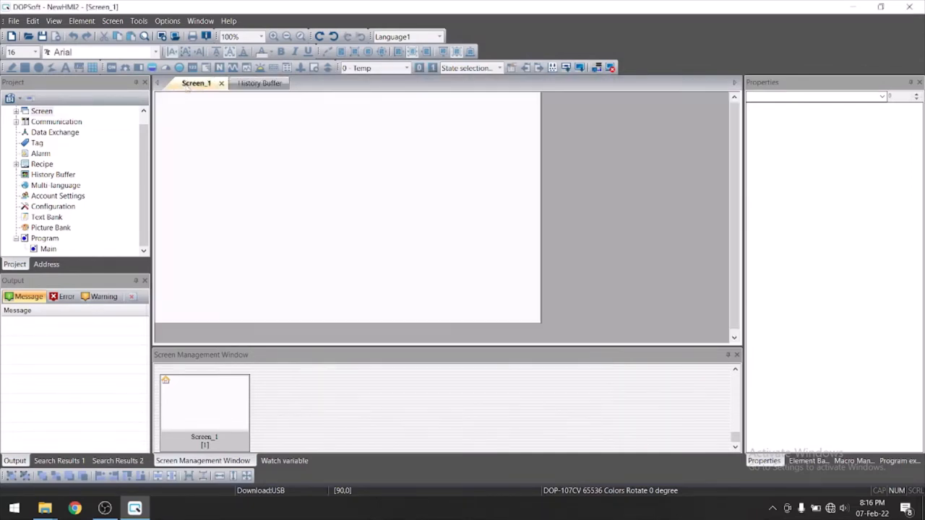
{"action": "left_click", "coordinate": [347, 210]}
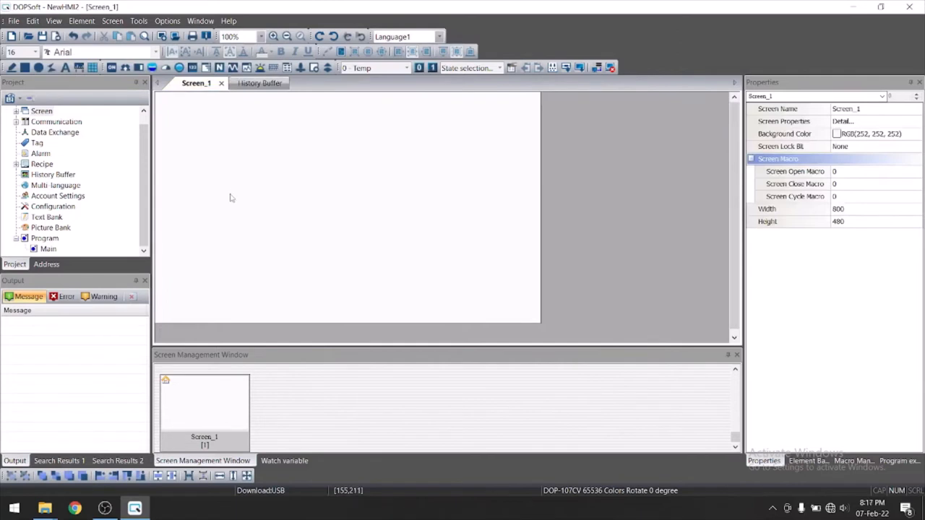
{"action": "left_click", "coordinate": [220, 68]}
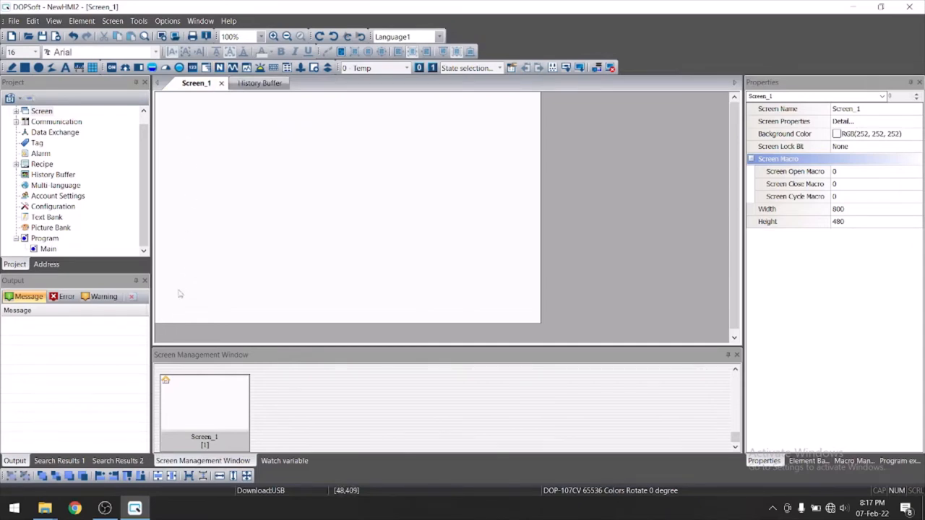
{"action": "left_click_drag", "start_coordinate": [181, 296], "coordinate": [225, 321]}
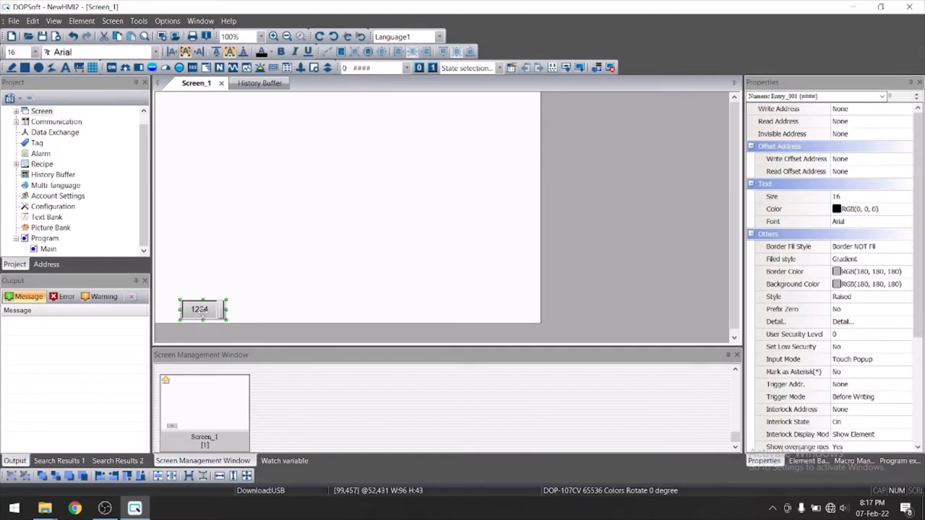
Set the numeric entry's write and read addresses both to D100.
{"action": "double_click", "coordinate": [202, 309]}
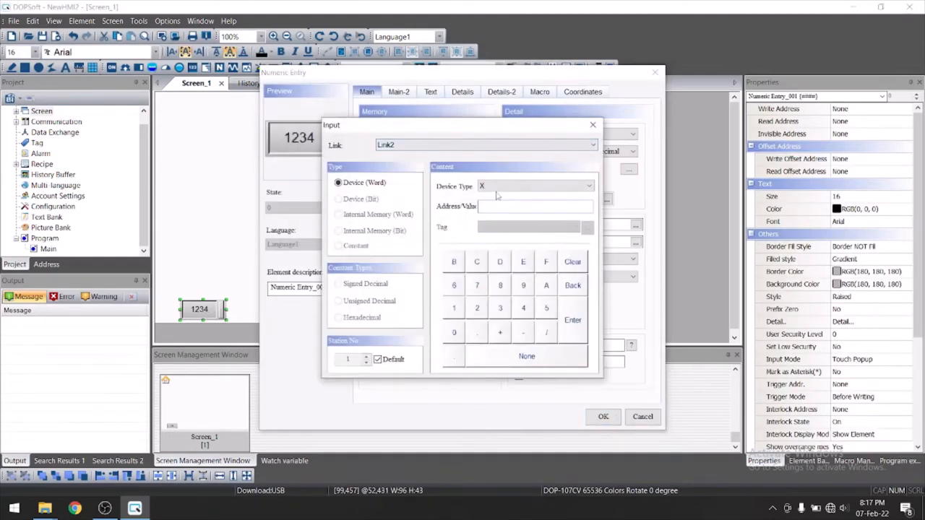
{"action": "left_click", "coordinate": [535, 185]}
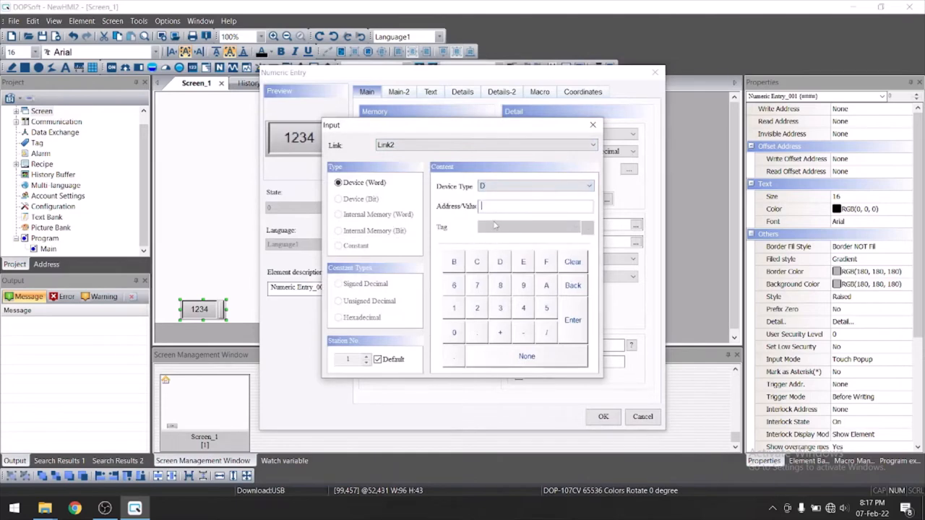
{"action": "type", "text": "100"}
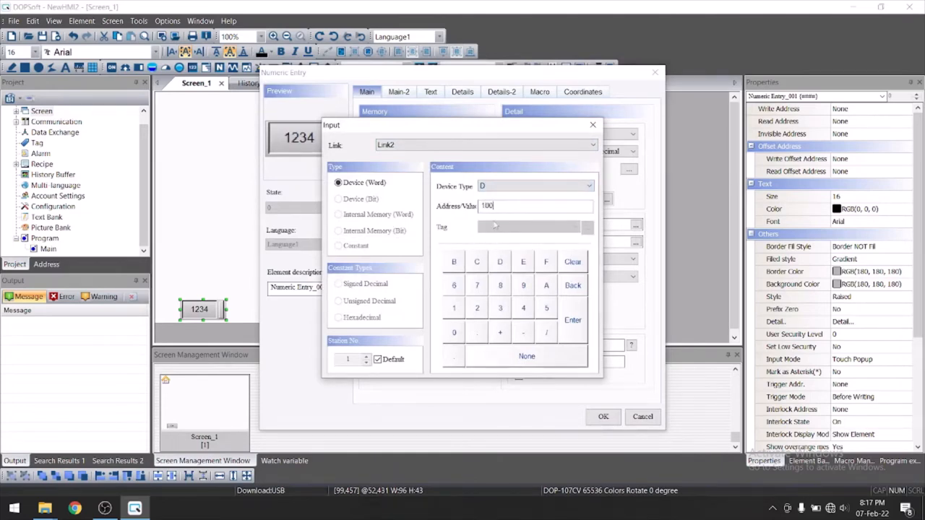
{"action": "left_click", "coordinate": [573, 320]}
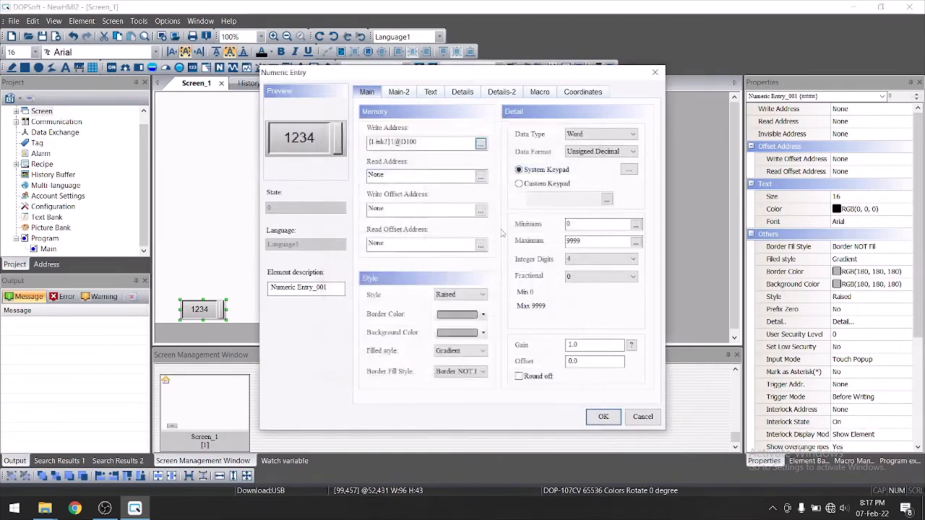
{"action": "left_click", "coordinate": [422, 142]}
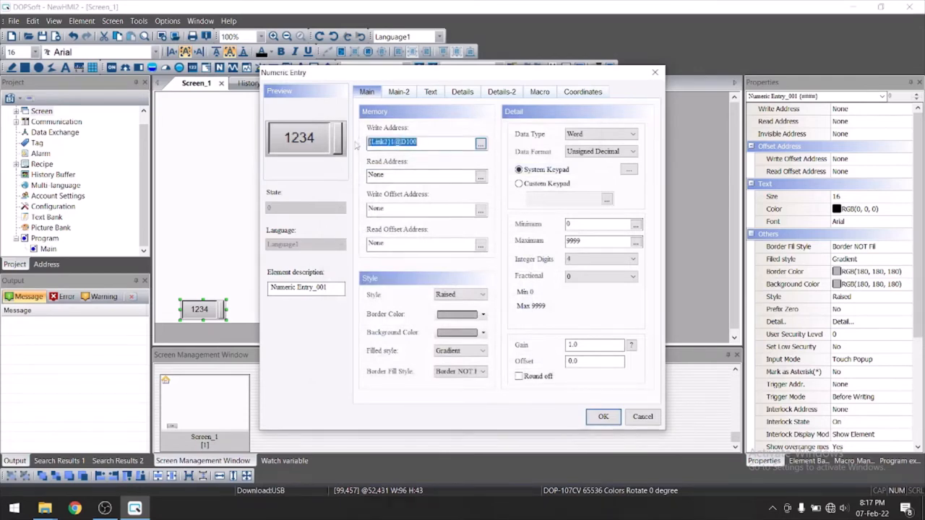
{"action": "left_click", "coordinate": [422, 174]}
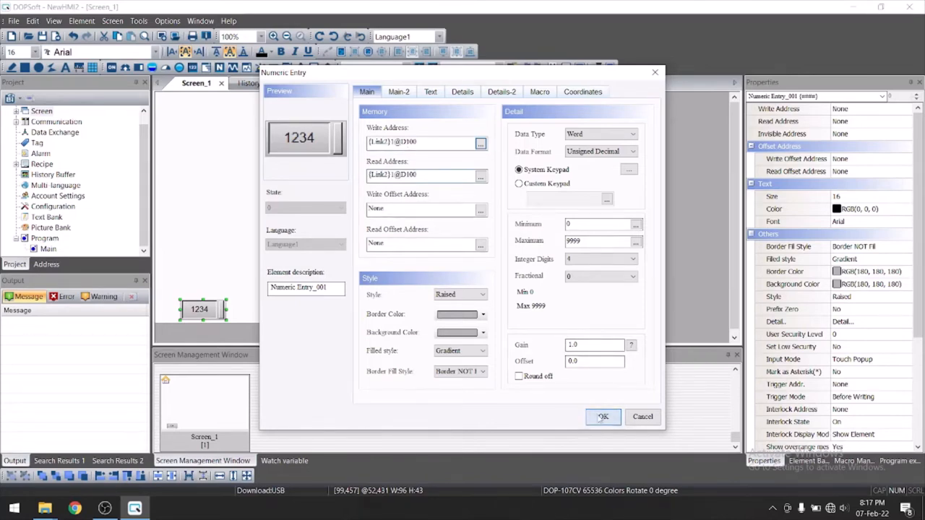
Confirm three numeric entries addressed to D100, D101 and D102.
{"action": "left_click", "coordinate": [603, 416]}
{"action": "type", "text": "1"}
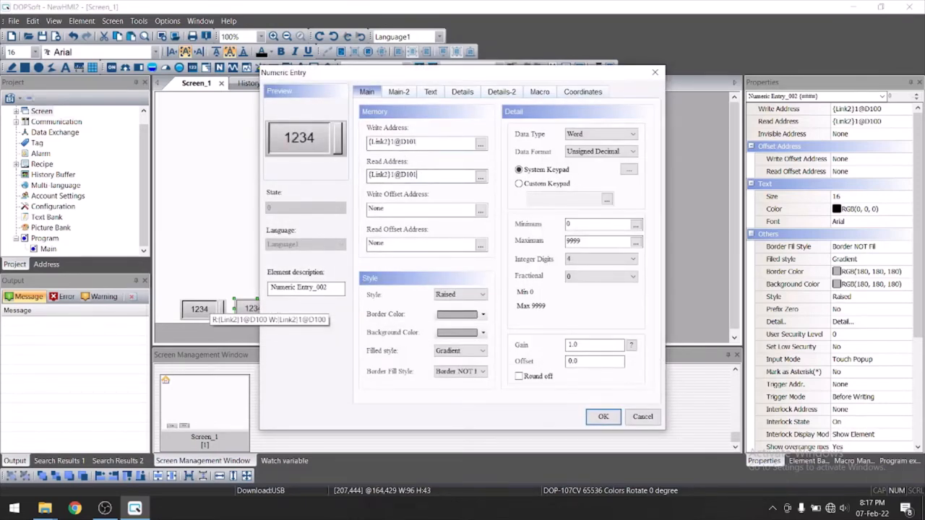
{"action": "left_click", "coordinate": [603, 417]}
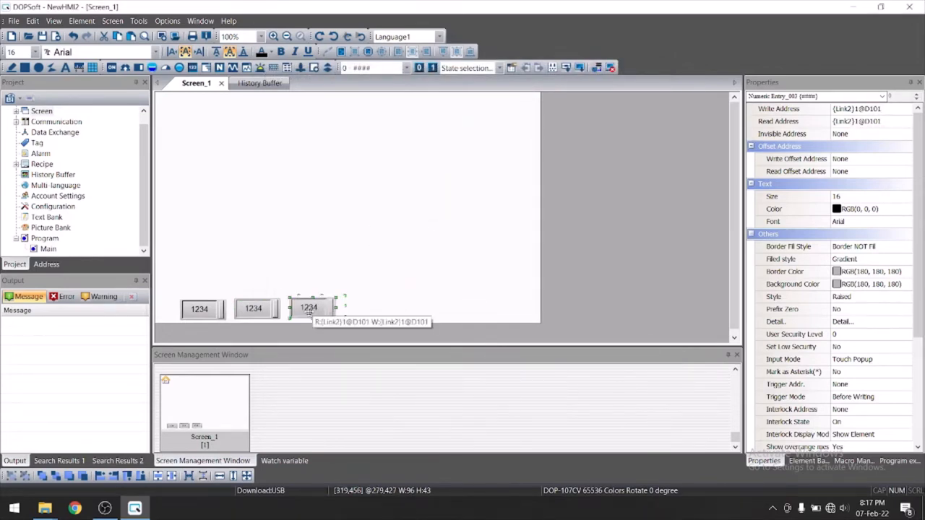
{"action": "double_click", "coordinate": [309, 309]}
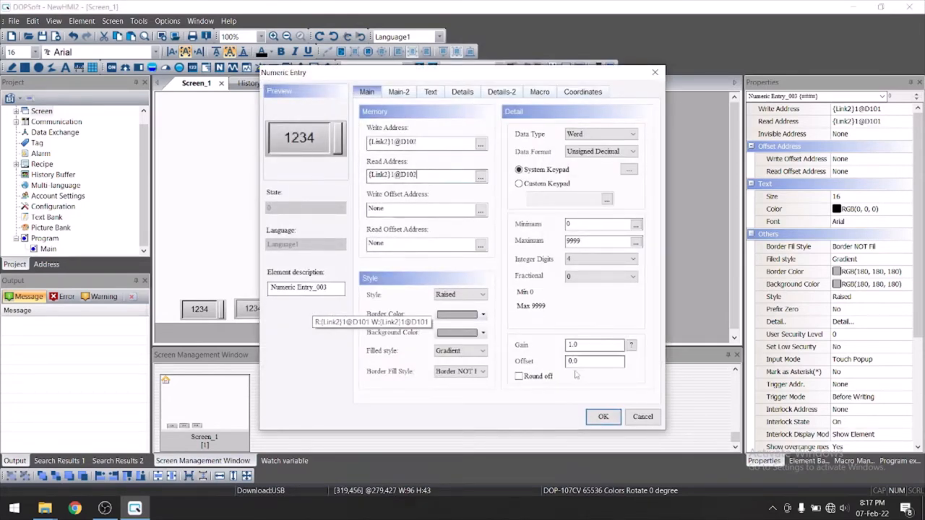
{"action": "left_click", "coordinate": [603, 416]}
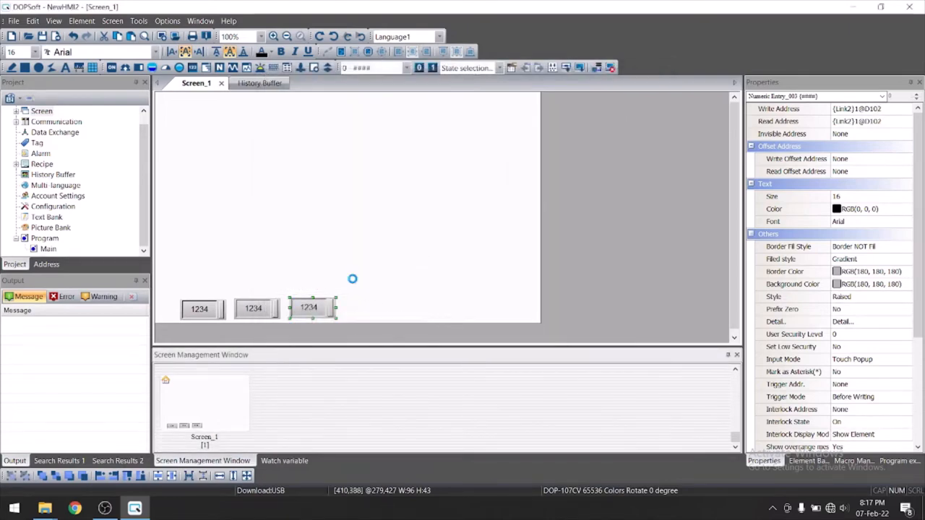
{"action": "mouse_move", "coordinate": [215, 298]}
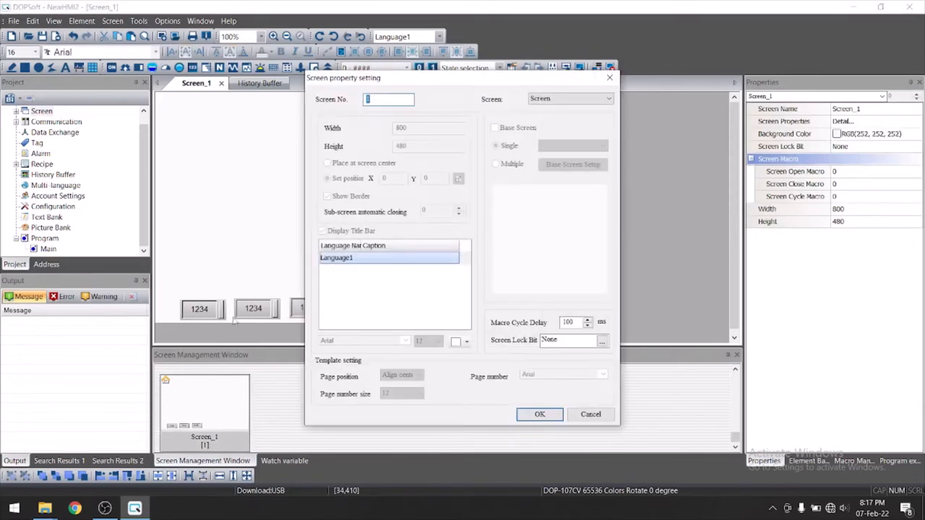
{"action": "left_click", "coordinate": [539, 414]}
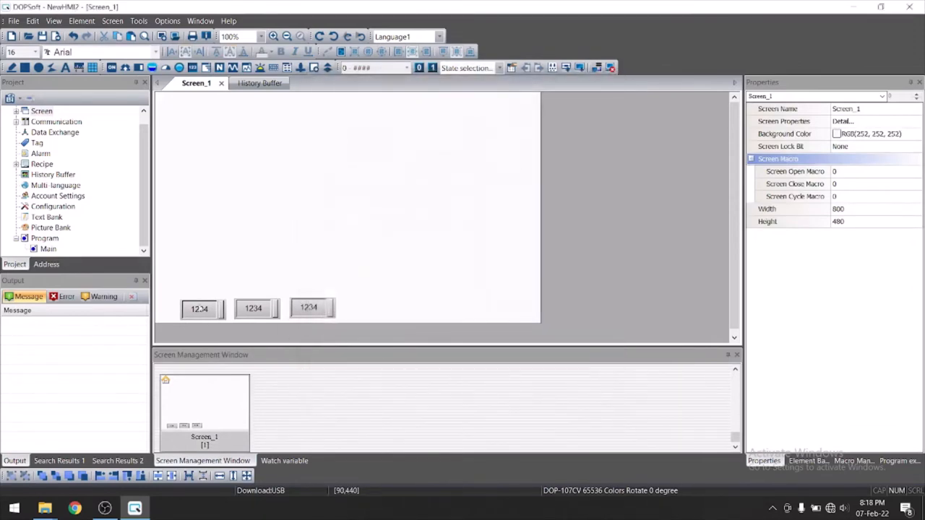
{"action": "left_click", "coordinate": [253, 309]}
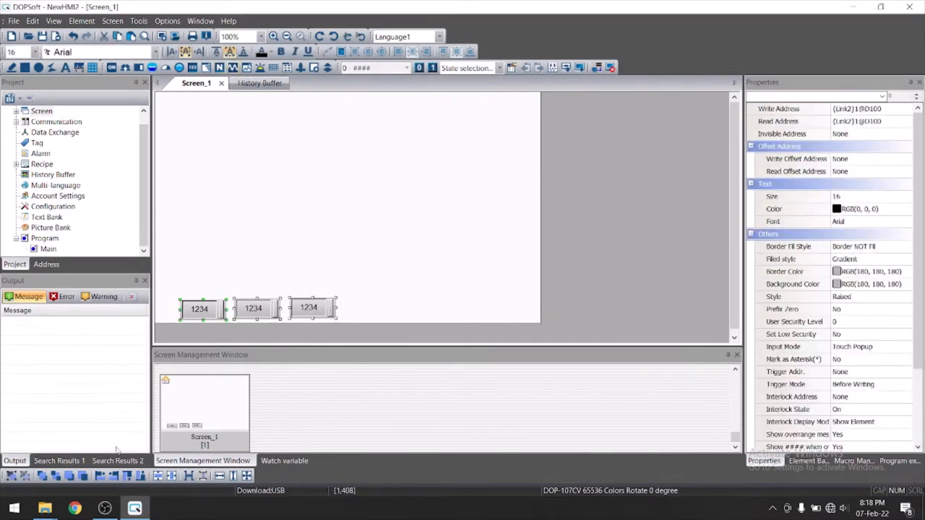
{"action": "left_click", "coordinate": [384, 267]}
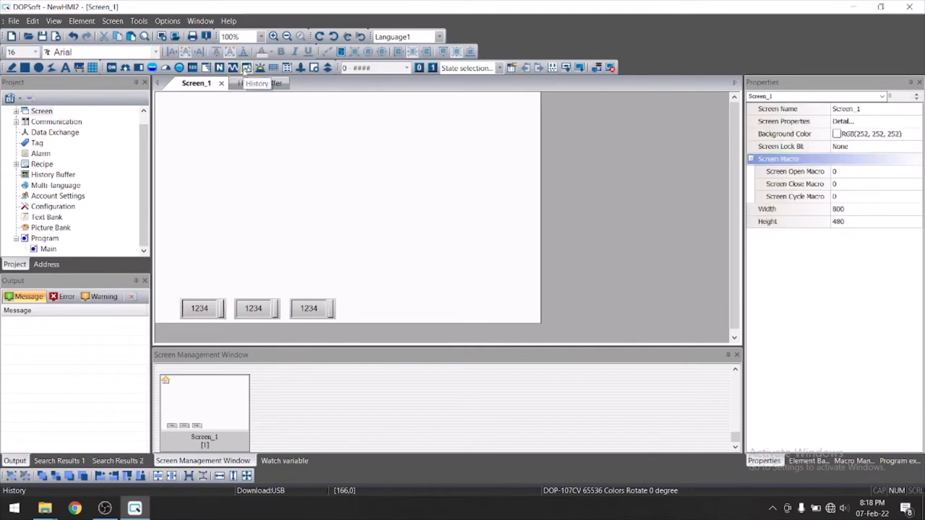
Draw a Historical Trend Graph above the numeric entries and choose its number of curves.
{"action": "left_click", "coordinate": [81, 20]}
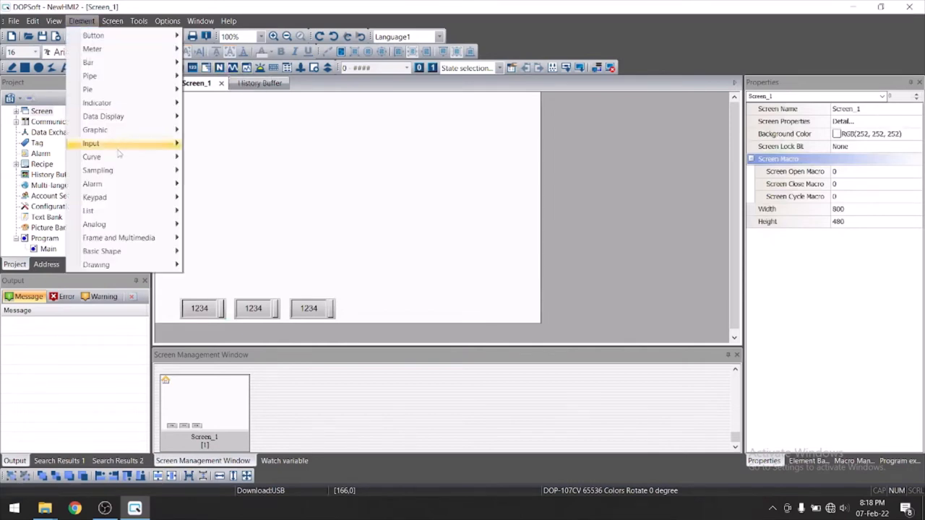
{"action": "mouse_move", "coordinate": [99, 171]}
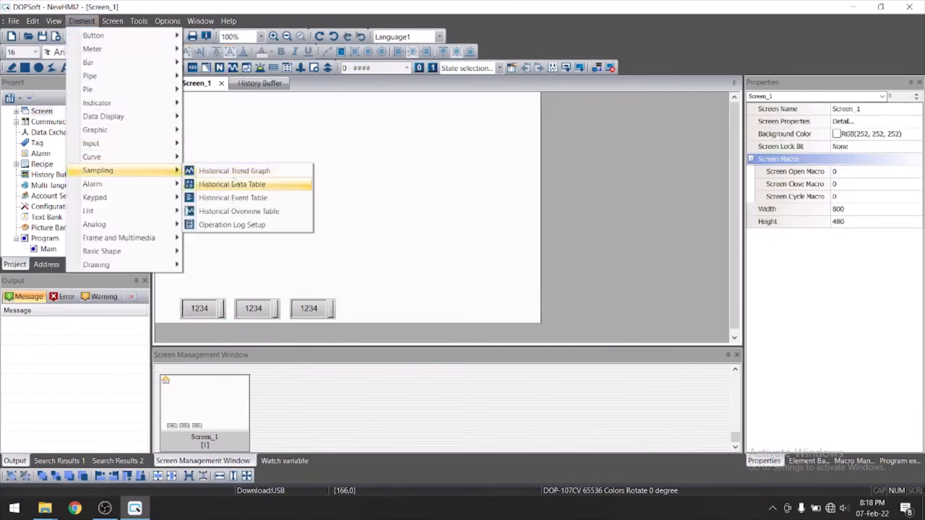
{"action": "mouse_move", "coordinate": [234, 170]}
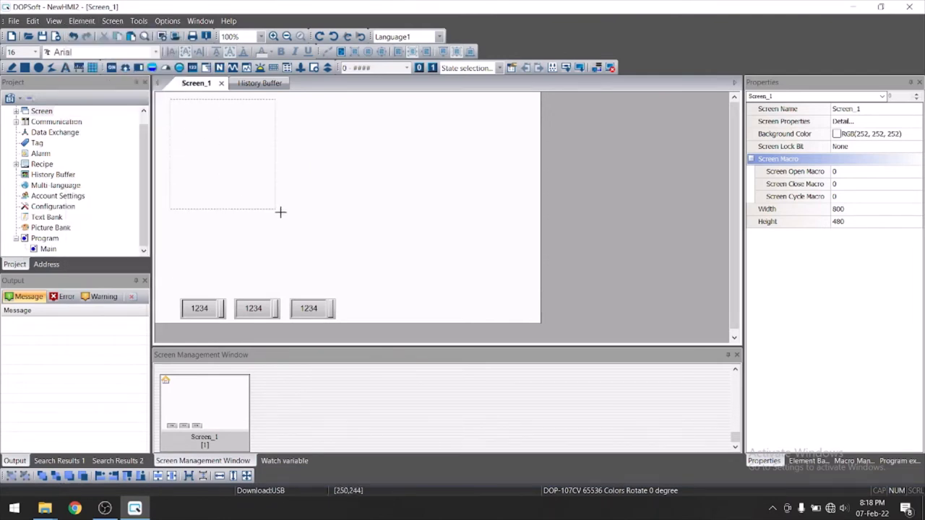
{"action": "left_click_drag", "start_coordinate": [281, 213], "coordinate": [523, 286]}
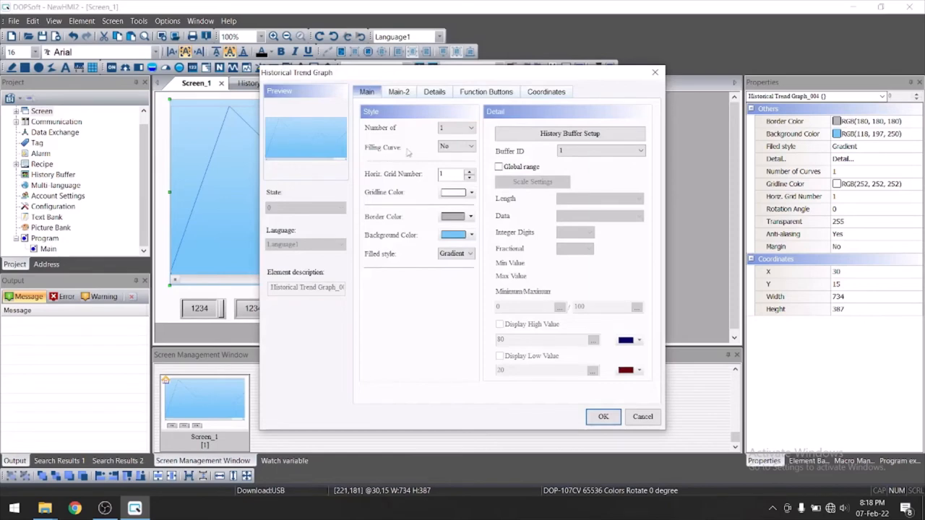
{"action": "left_click", "coordinate": [471, 127]}
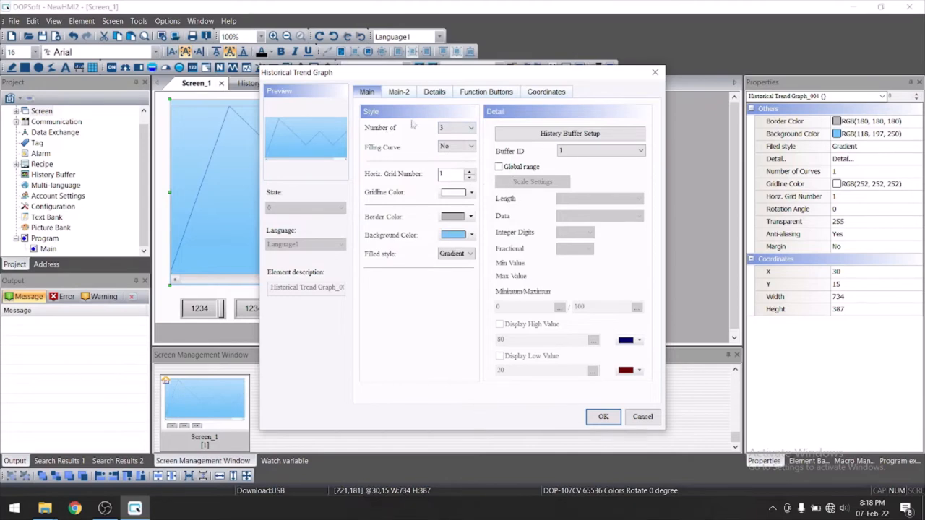
Enable three curves in the Detail table with History Buffer start positions 0, 1 and 2.
{"action": "left_click", "coordinate": [434, 93]}
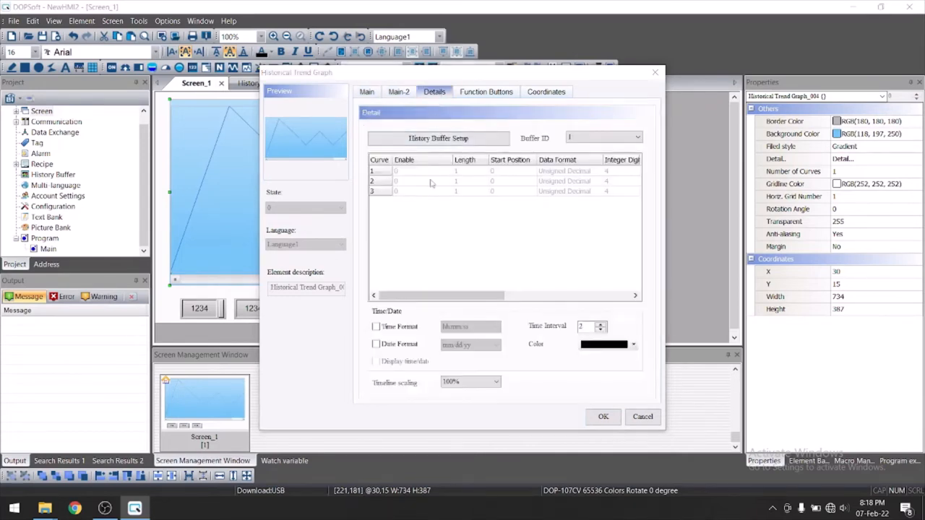
{"action": "left_click", "coordinate": [425, 188]}
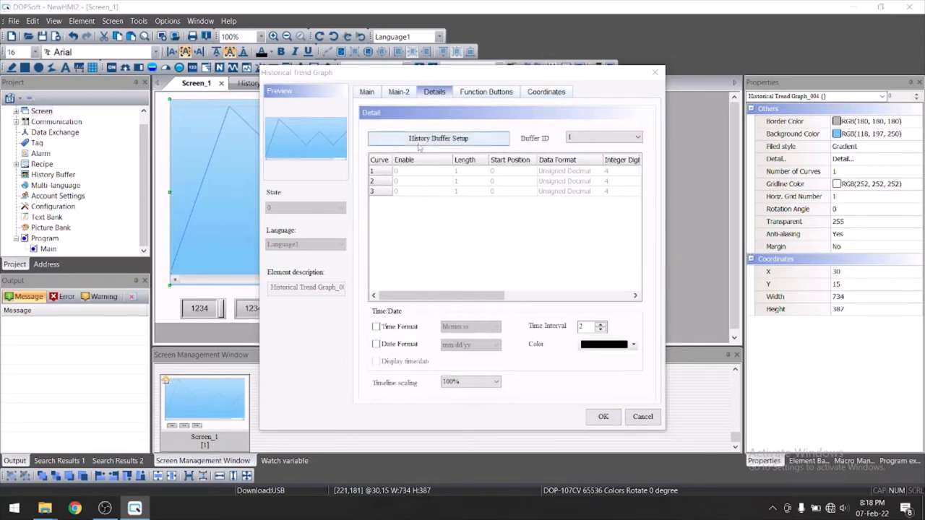
{"action": "left_click", "coordinate": [438, 139]}
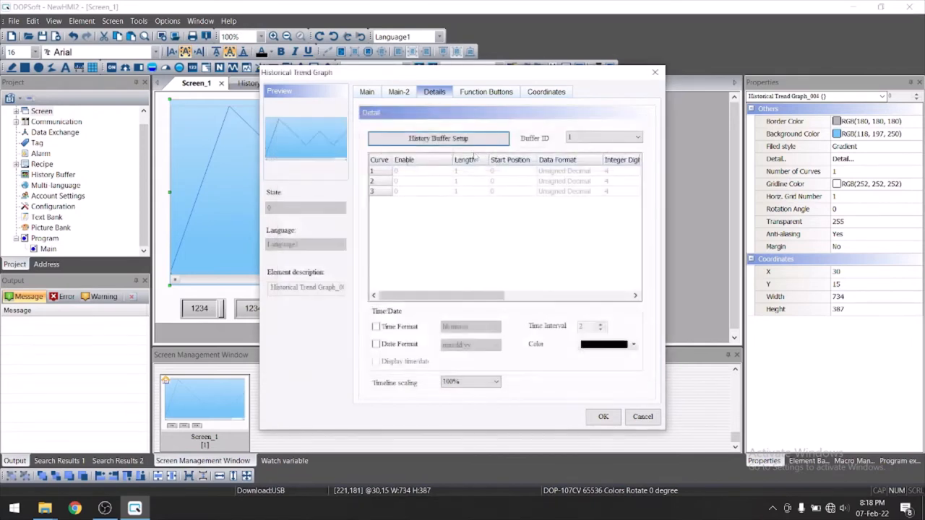
{"action": "left_click", "coordinate": [396, 171]}
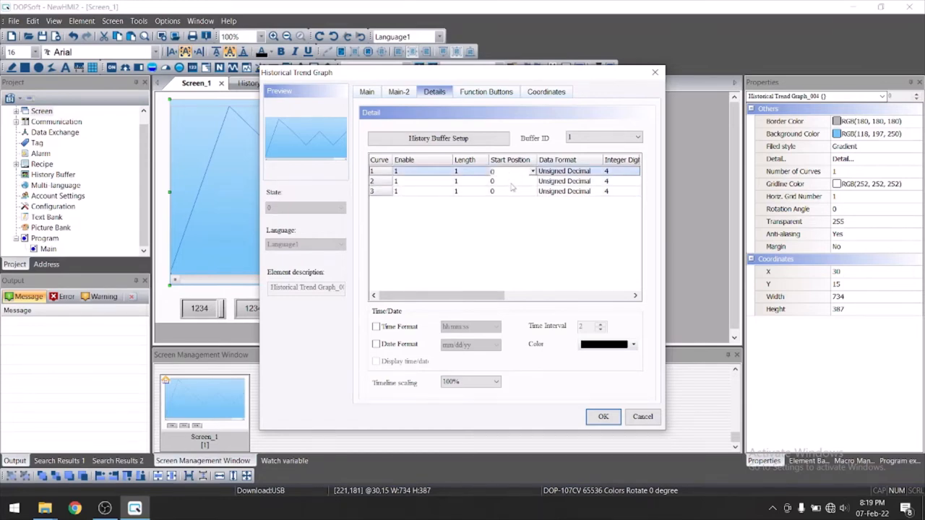
{"action": "left_click", "coordinate": [434, 191]}
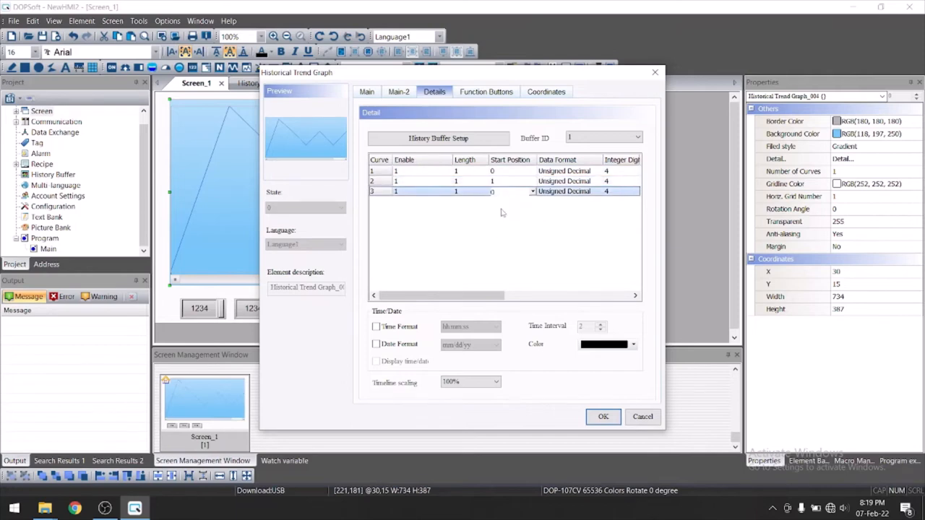
{"action": "left_click", "coordinate": [532, 191]}
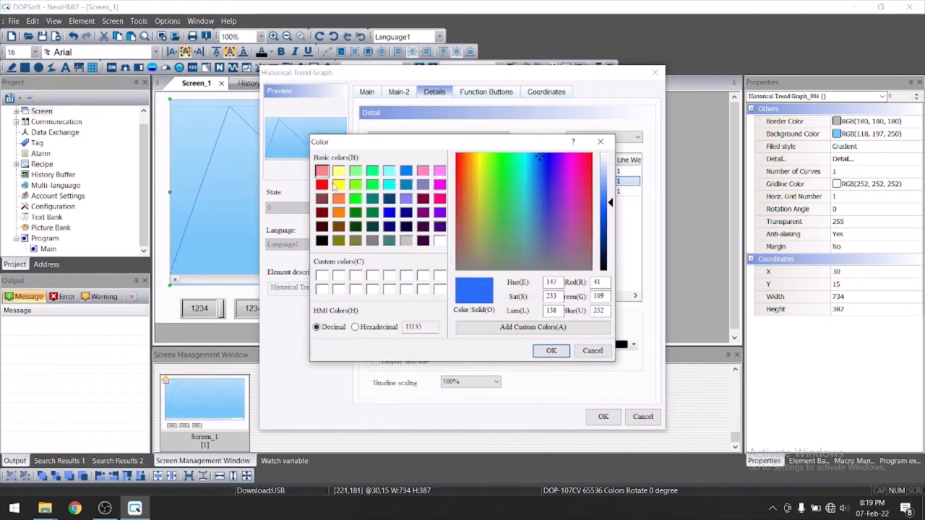
Assign blue, red and green line colours to curves 1, 2 and 3.
{"action": "left_click", "coordinate": [551, 351]}
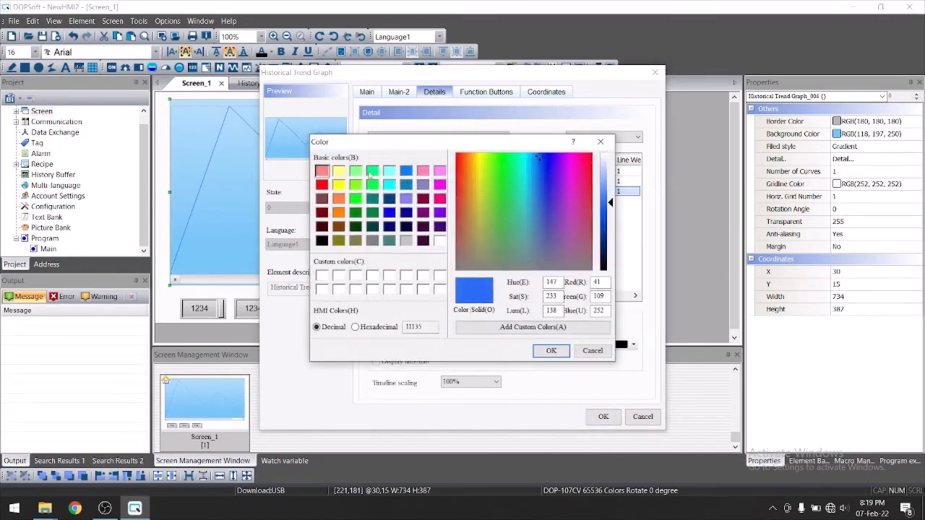
{"action": "left_click", "coordinate": [373, 213]}
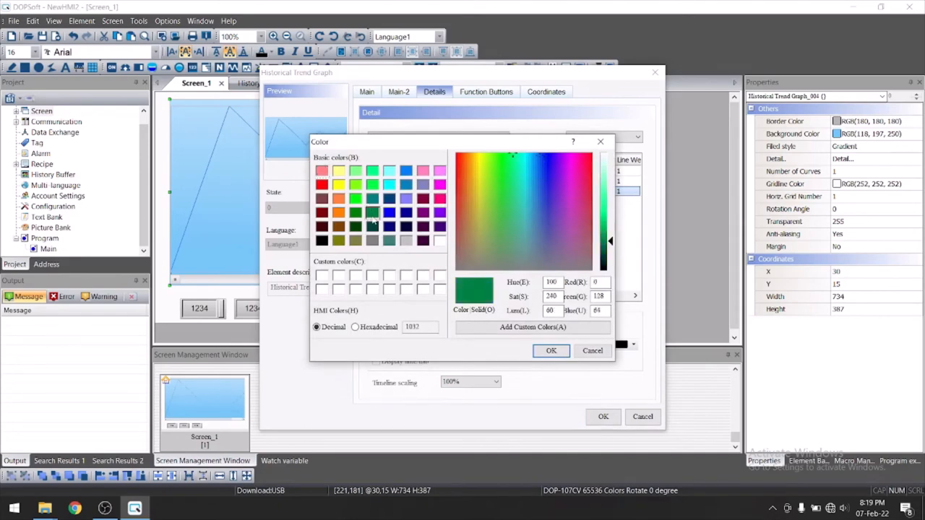
{"action": "left_click", "coordinate": [551, 351]}
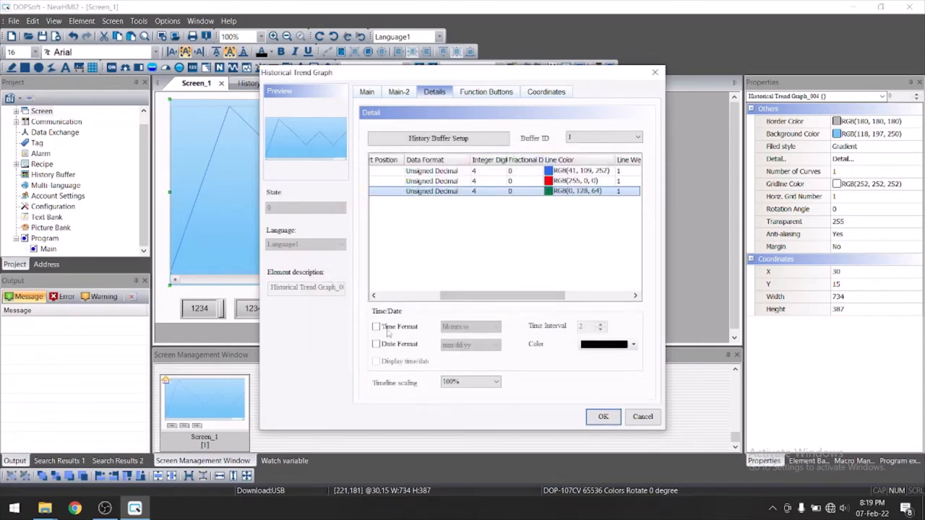
Turn on Date Format, Time Format and Display time/date, then confirm the graph settings.
{"action": "left_click", "coordinate": [376, 344]}
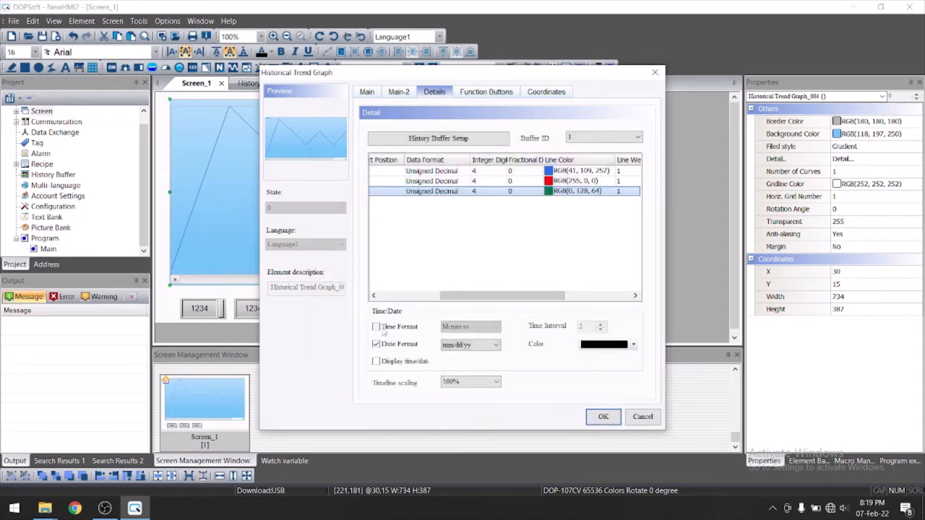
{"action": "left_click", "coordinate": [376, 327]}
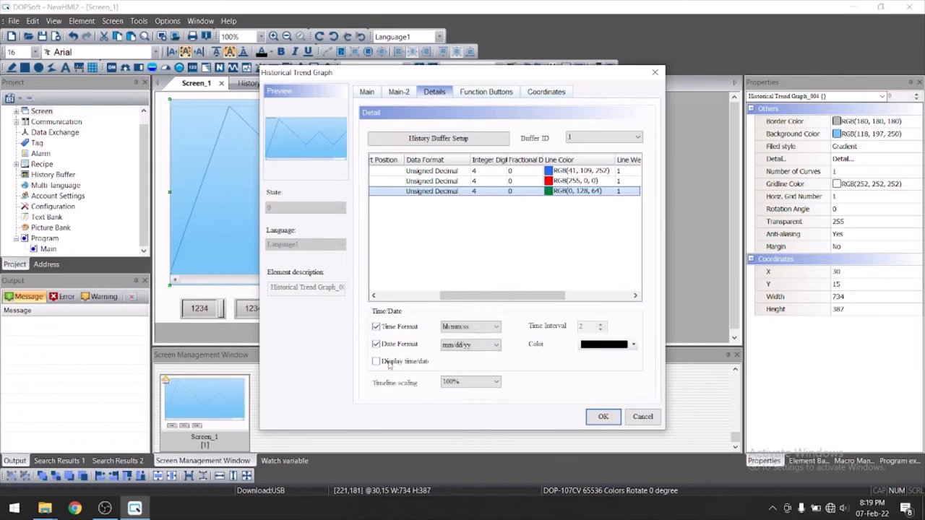
{"action": "left_click", "coordinate": [376, 362]}
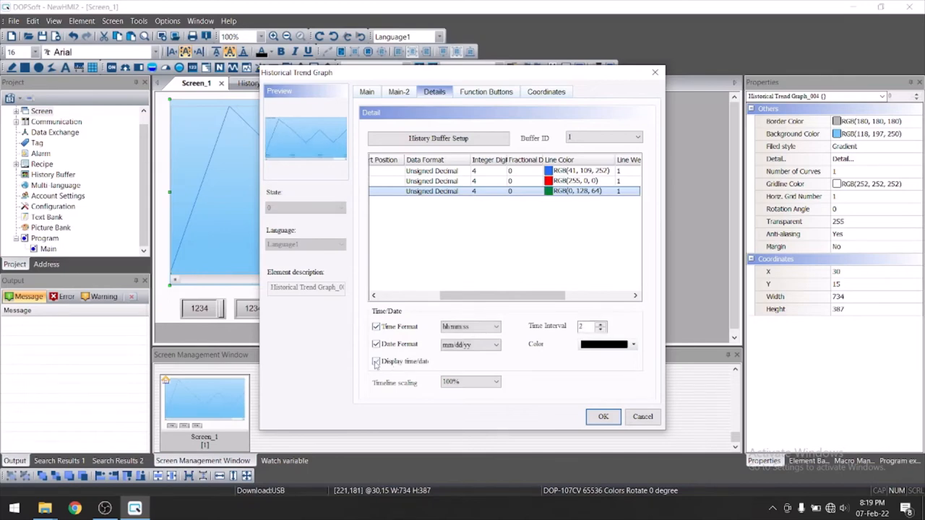
{"action": "left_click", "coordinate": [603, 416]}
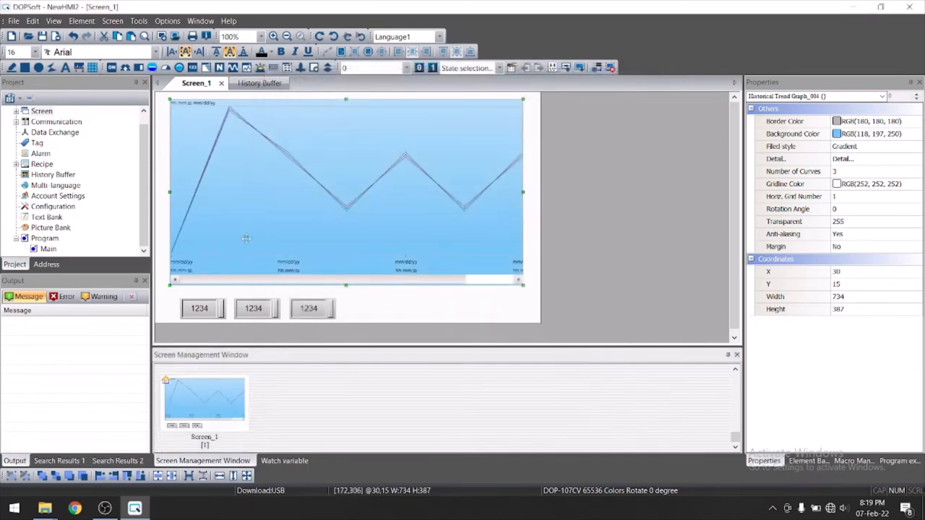
{"action": "mouse_move", "coordinate": [225, 129]}
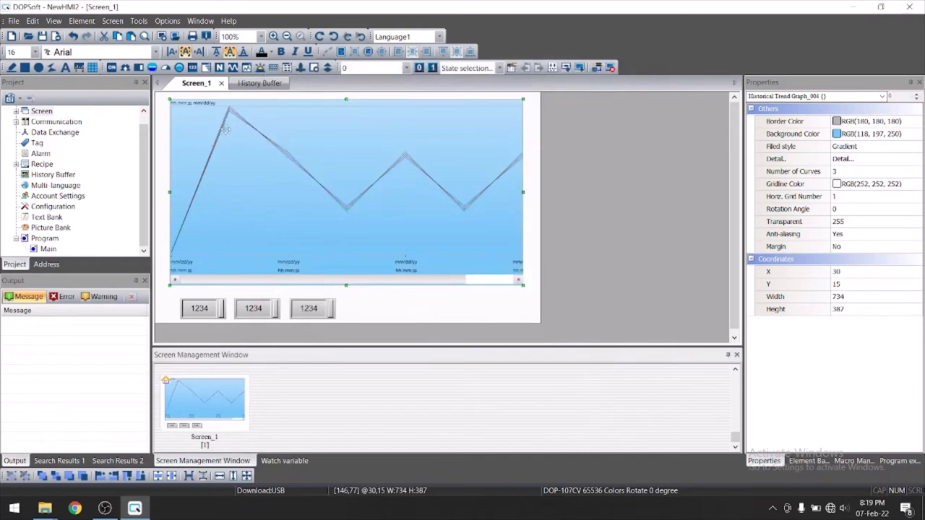
{"action": "mouse_move", "coordinate": [370, 204]}
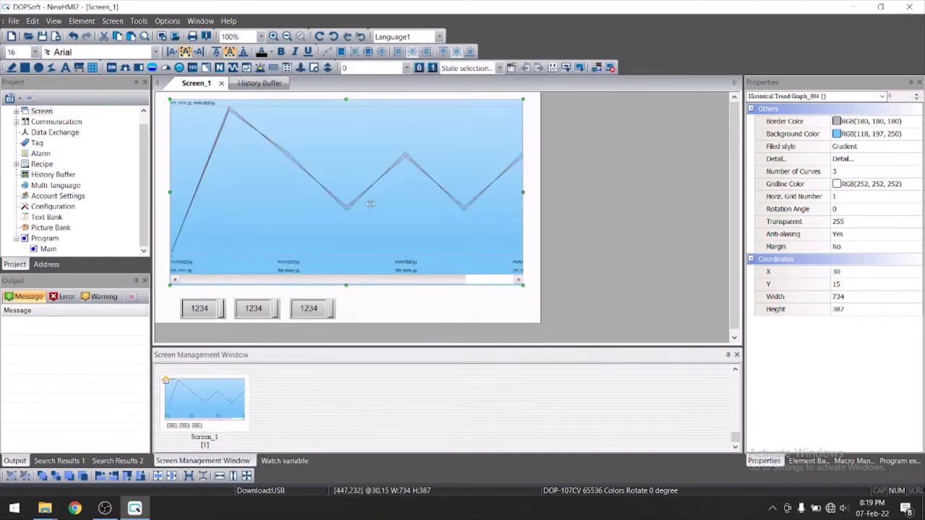
Set a global range of 0–100 with the scale displayed on the left, and confirm.
{"action": "double_click", "coordinate": [346, 191]}
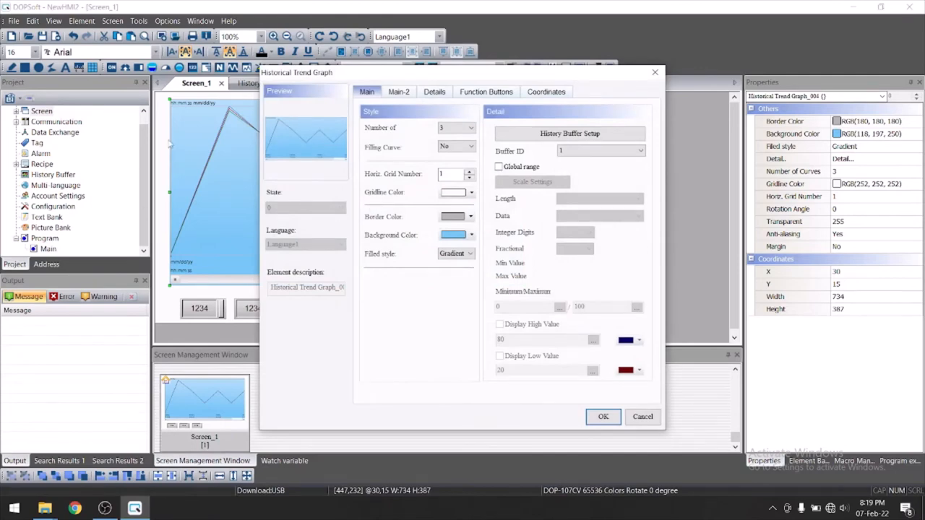
{"action": "mouse_move", "coordinate": [527, 162]}
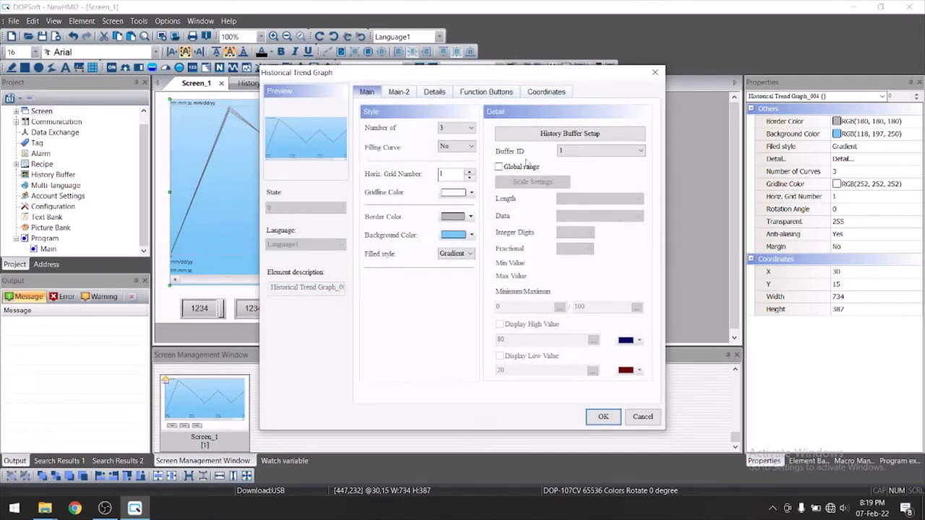
{"action": "left_click", "coordinate": [499, 167]}
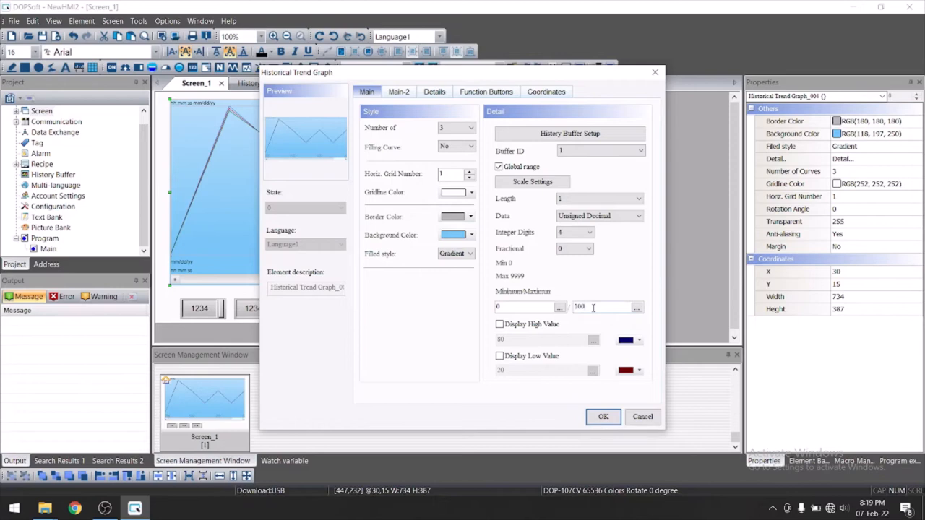
{"action": "mouse_move", "coordinate": [590, 306]}
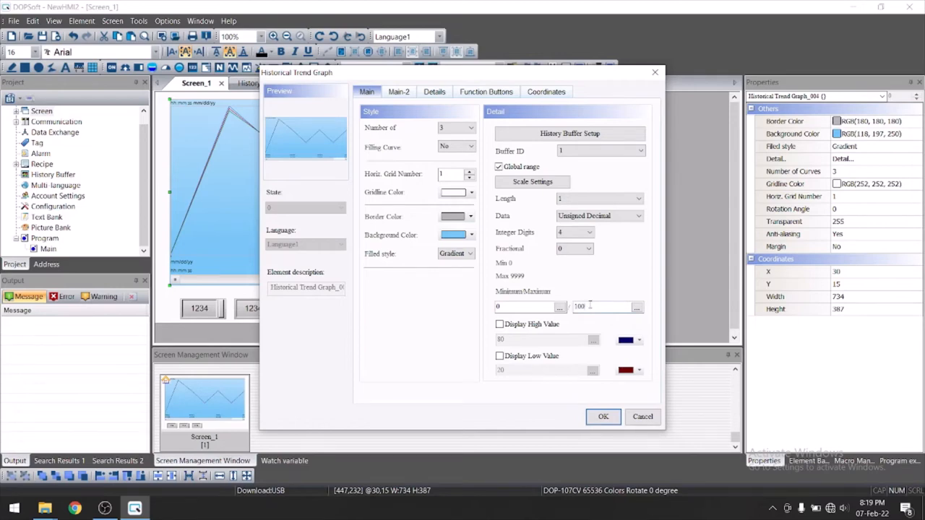
{"action": "left_click", "coordinate": [532, 182]}
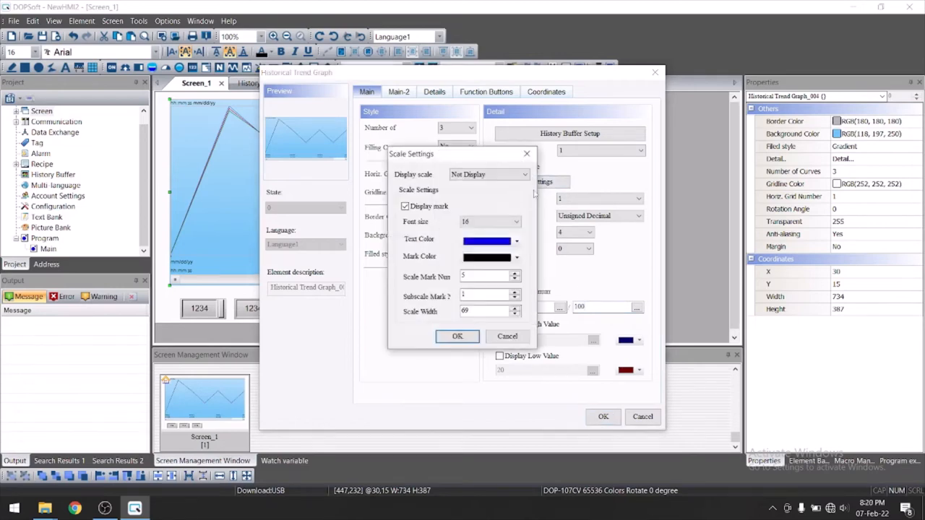
{"action": "left_click", "coordinate": [516, 173]}
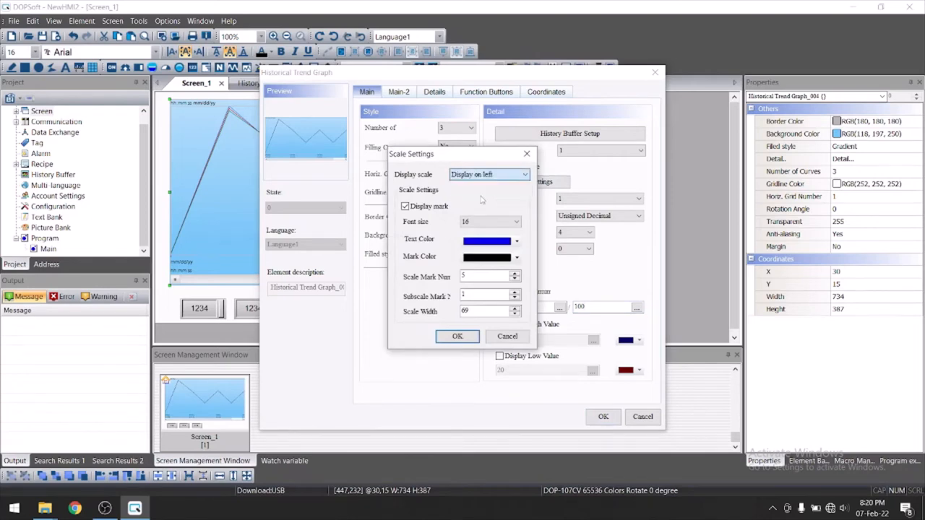
{"action": "left_click", "coordinate": [457, 335]}
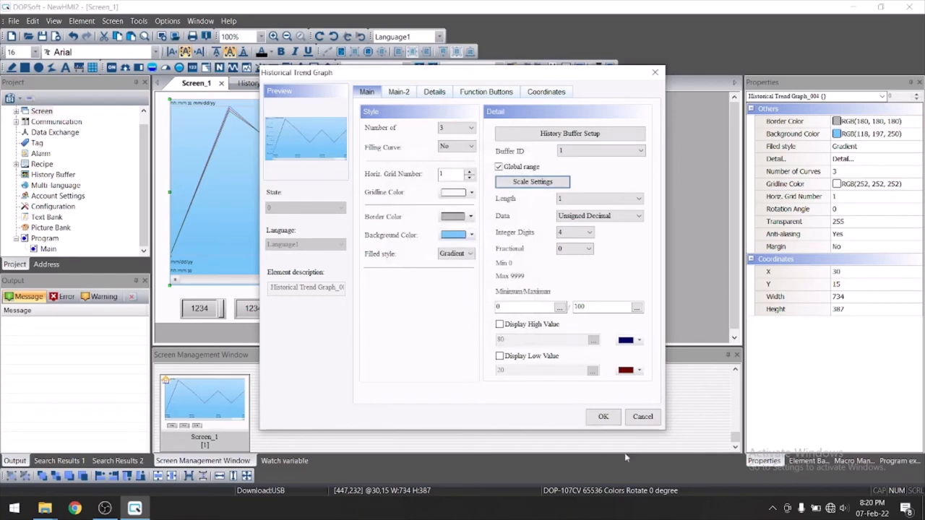
{"action": "left_click", "coordinate": [603, 416]}
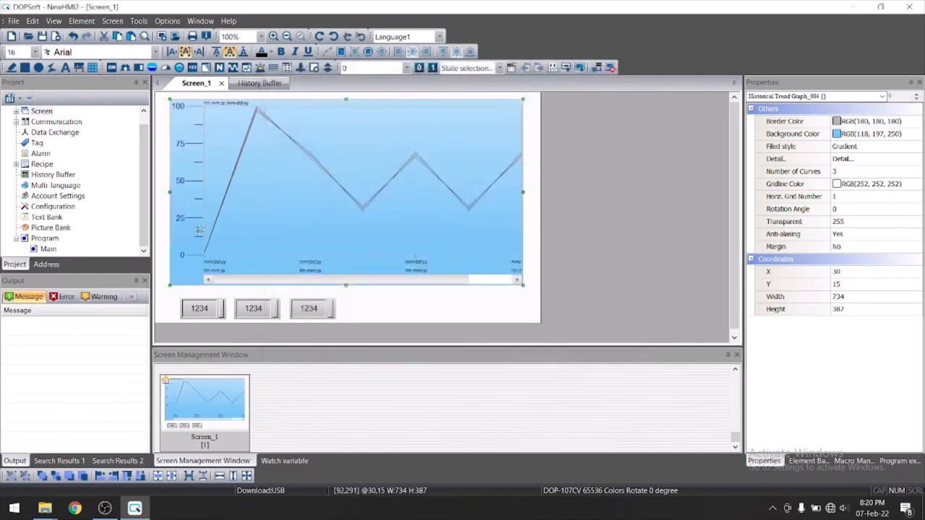
{"action": "mouse_move", "coordinate": [271, 205]}
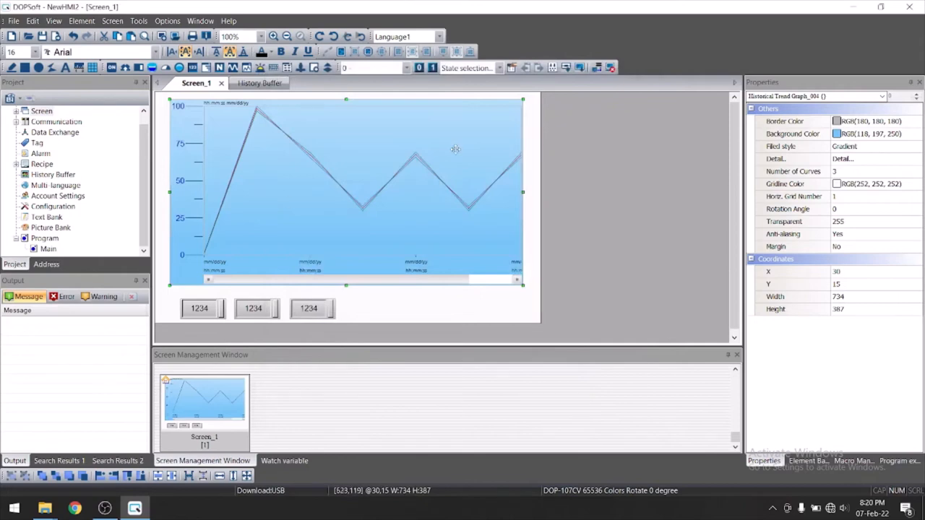
{"action": "left_click", "coordinate": [610, 68]}
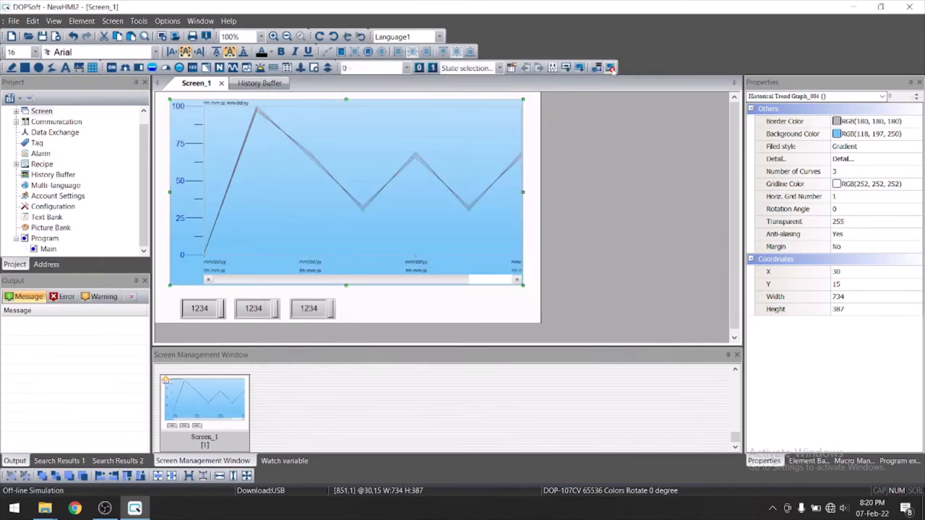
{"action": "mouse_move", "coordinate": [610, 78]}
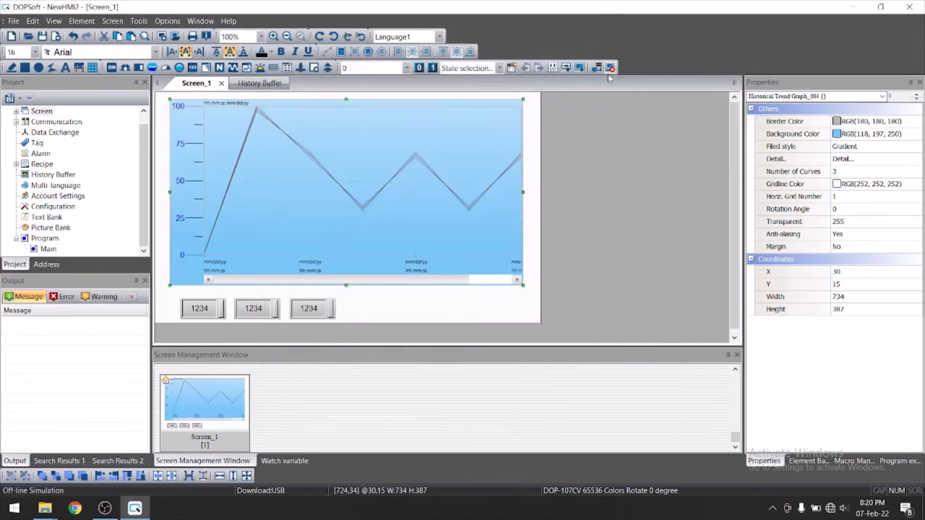
{"action": "left_click", "coordinate": [610, 68]}
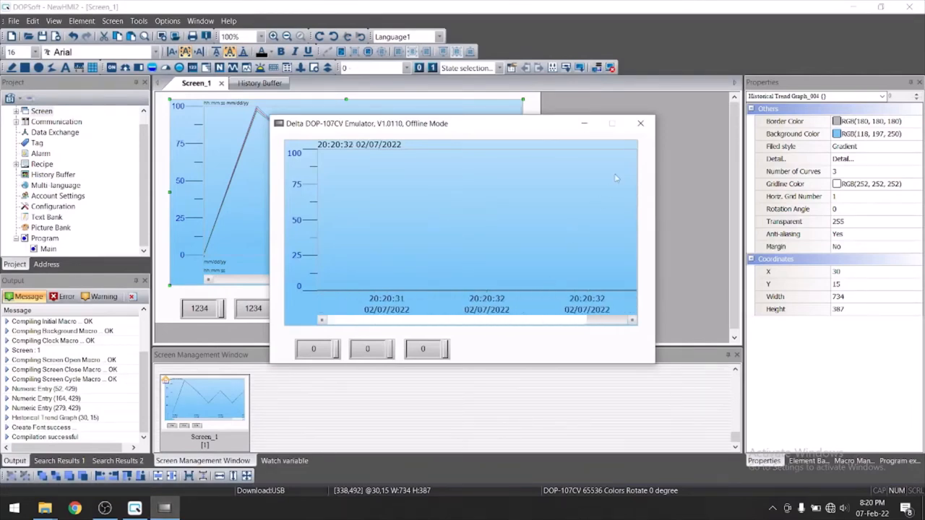
{"action": "left_click", "coordinate": [642, 123]}
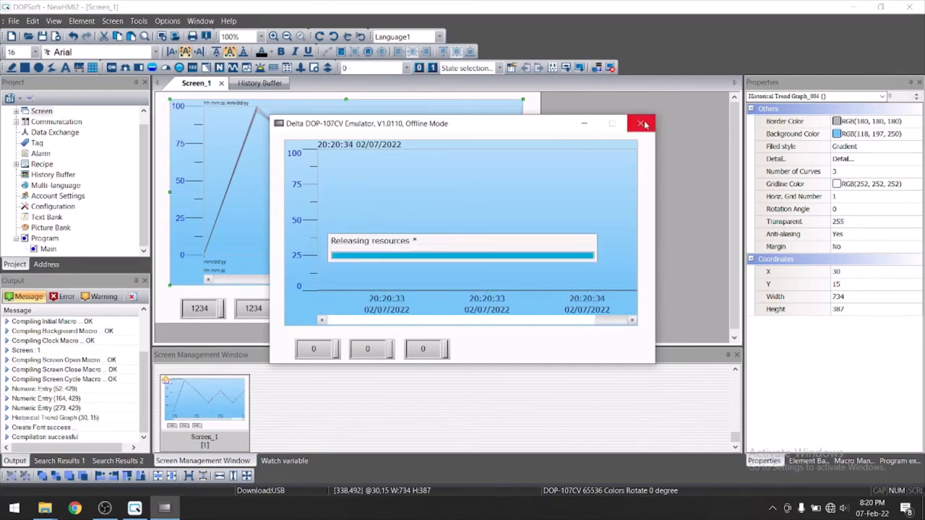
{"action": "left_click", "coordinate": [642, 123]}
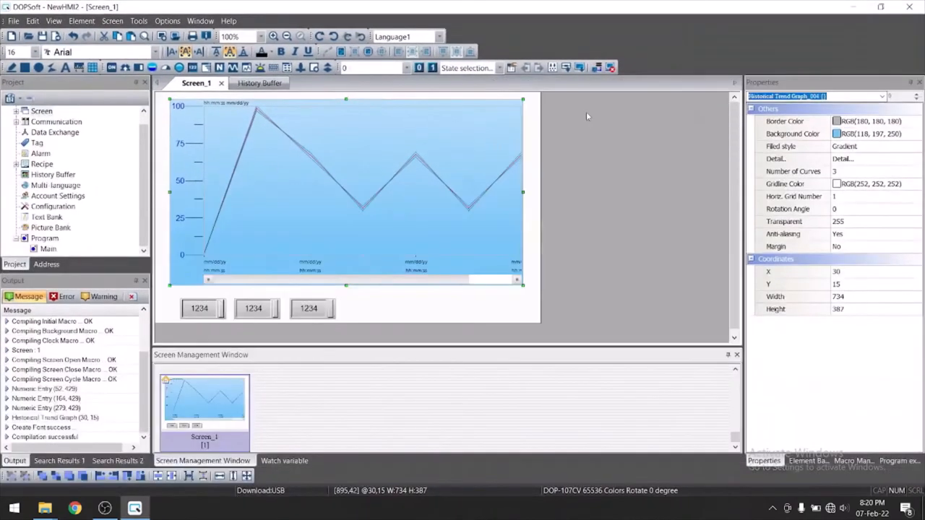
{"action": "mouse_move", "coordinate": [439, 179]}
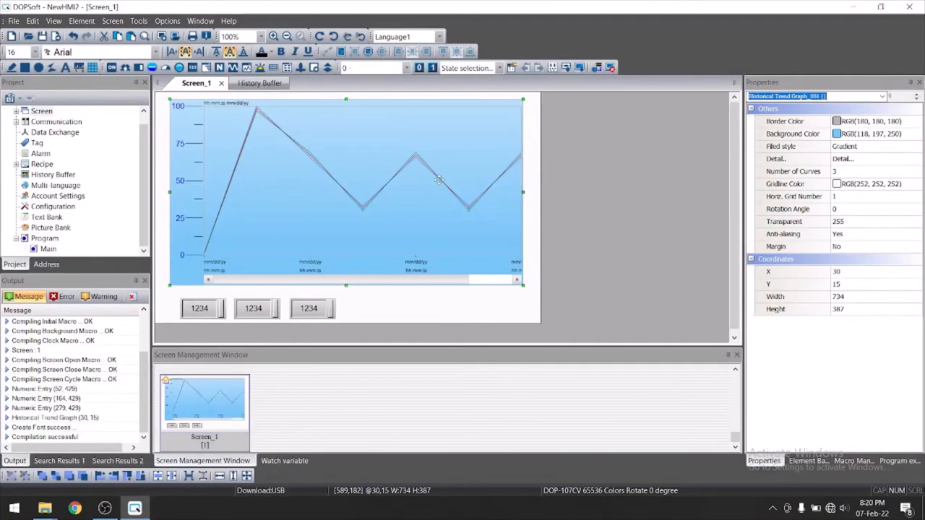
{"action": "double_click", "coordinate": [345, 191]}
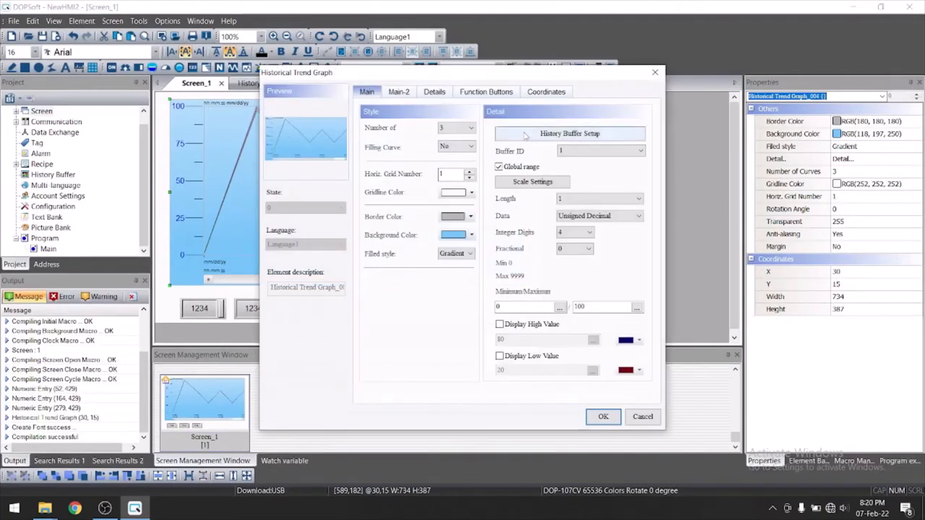
{"action": "left_click", "coordinate": [570, 133]}
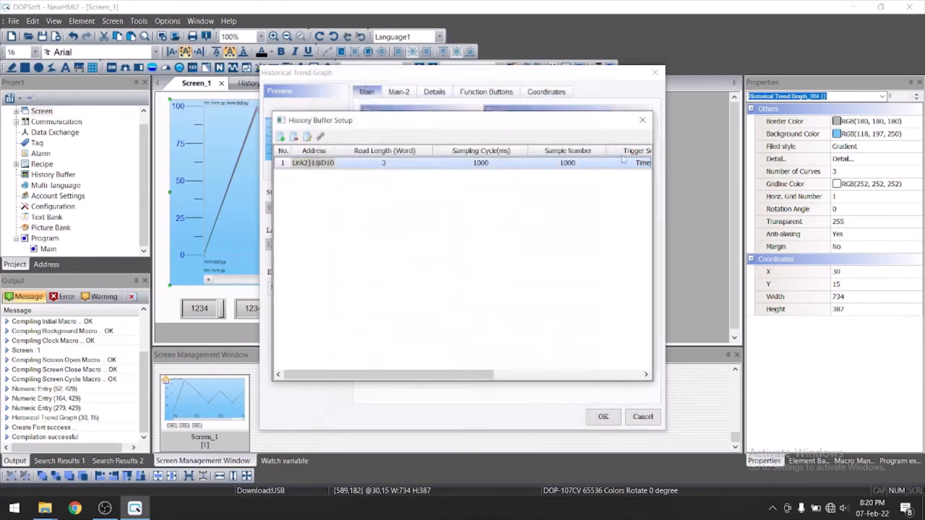
{"action": "left_click", "coordinate": [603, 417]}
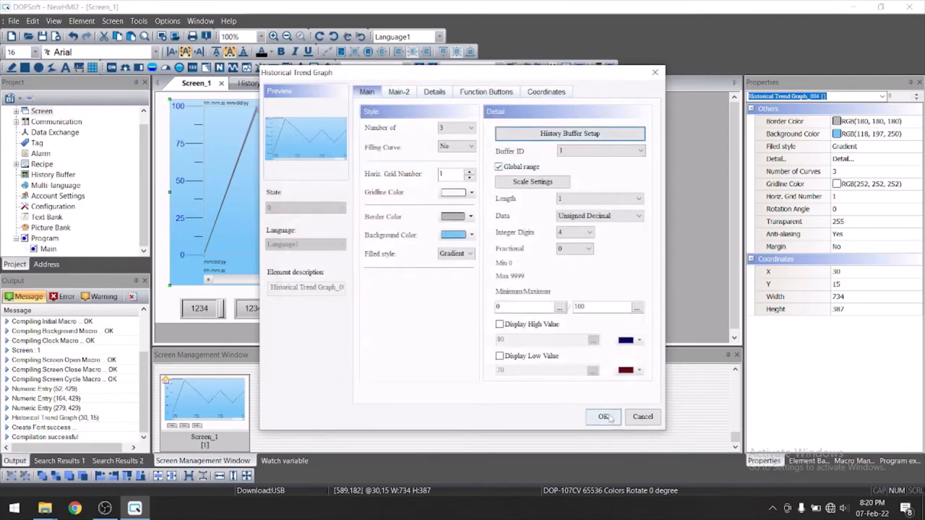
{"action": "left_click", "coordinate": [604, 416]}
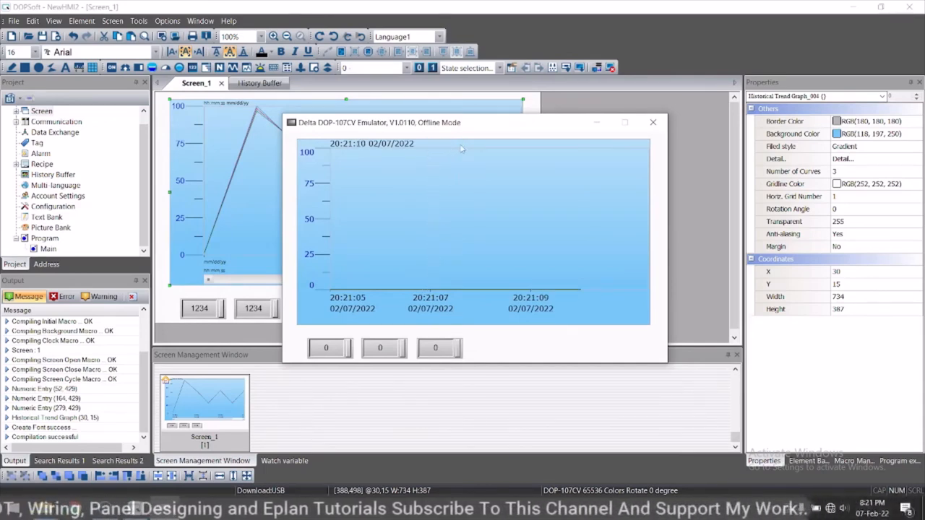
In Off-line Simulation, enter 20, 40 and 50 into the three numeric entries.
{"action": "left_click", "coordinate": [329, 347]}
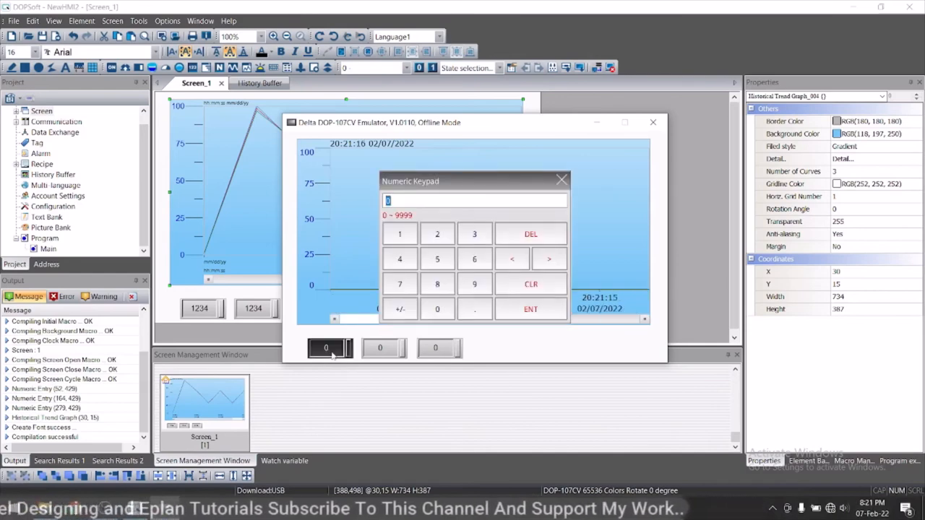
{"action": "left_click", "coordinate": [531, 309]}
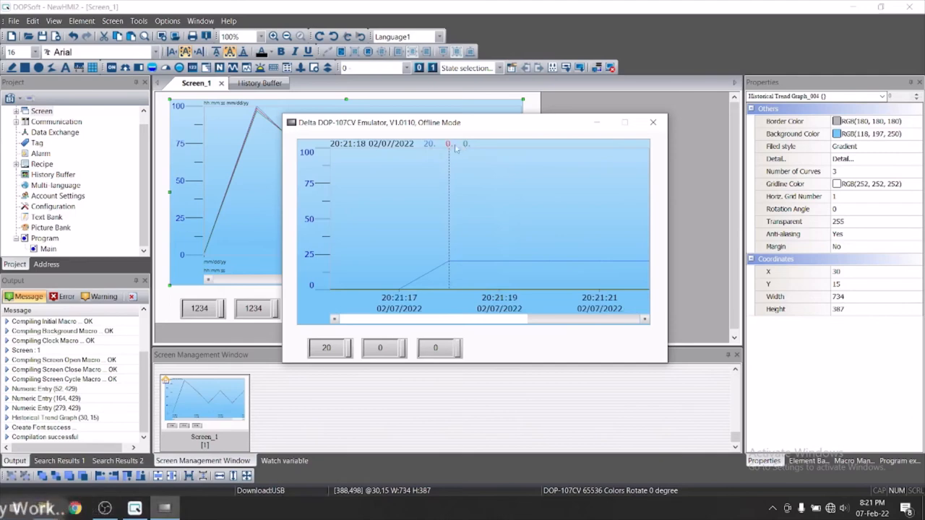
{"action": "mouse_move", "coordinate": [431, 147]}
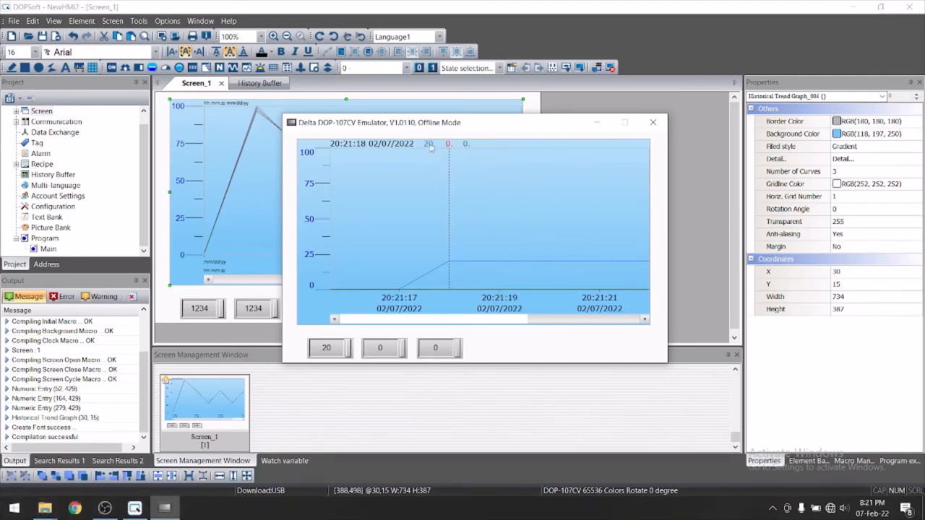
{"action": "mouse_move", "coordinate": [441, 148]}
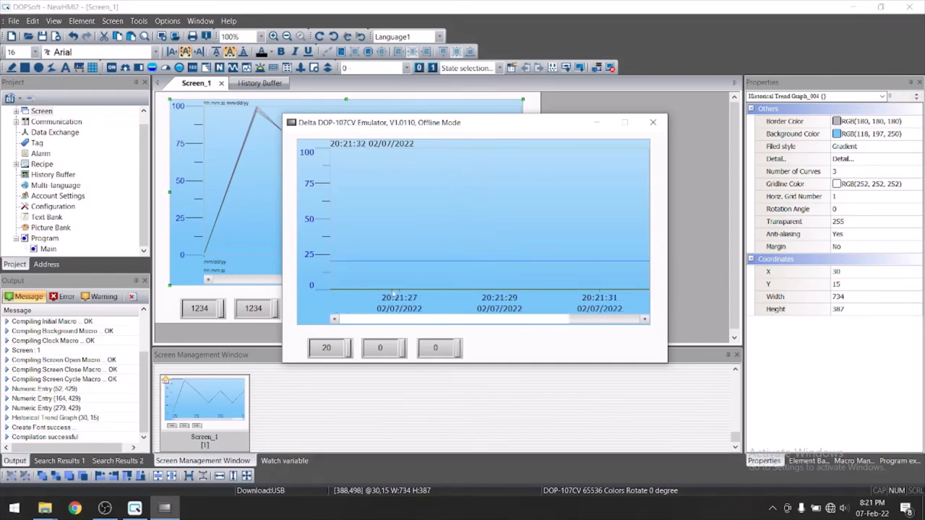
{"action": "left_click", "coordinate": [379, 347]}
{"action": "type", "text": "40"}
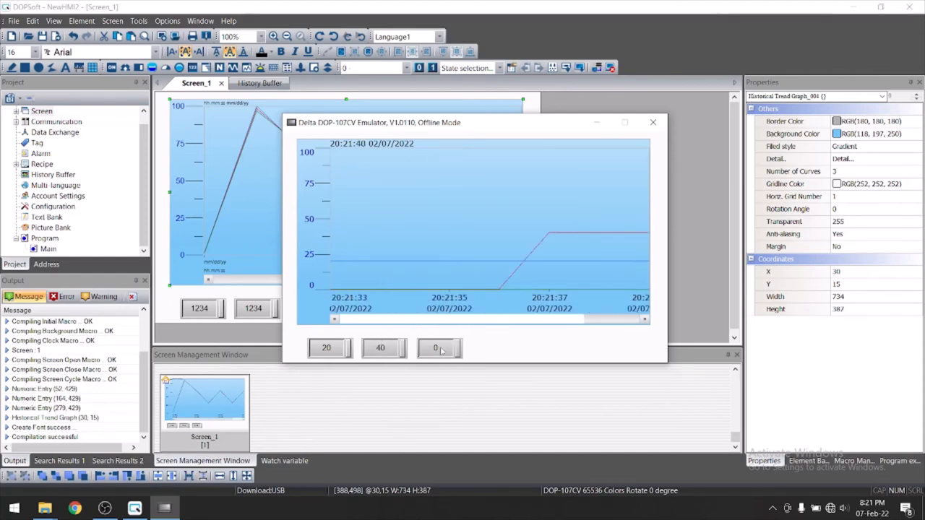
{"action": "left_click", "coordinate": [436, 347]}
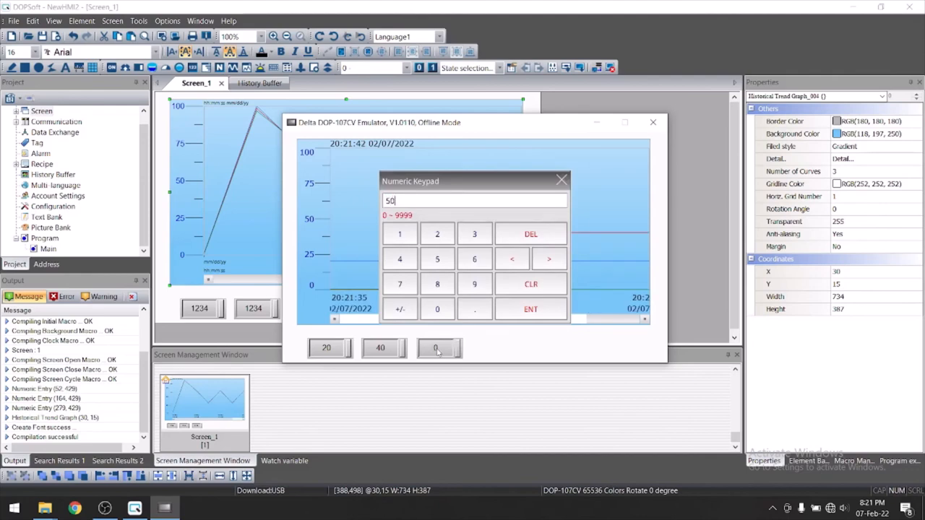
{"action": "left_click", "coordinate": [531, 309]}
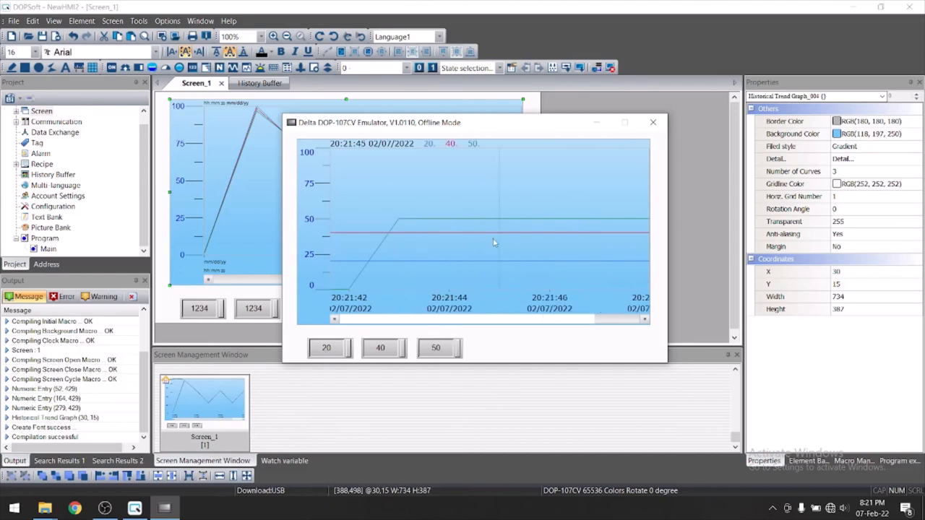
{"action": "mouse_move", "coordinate": [466, 231]}
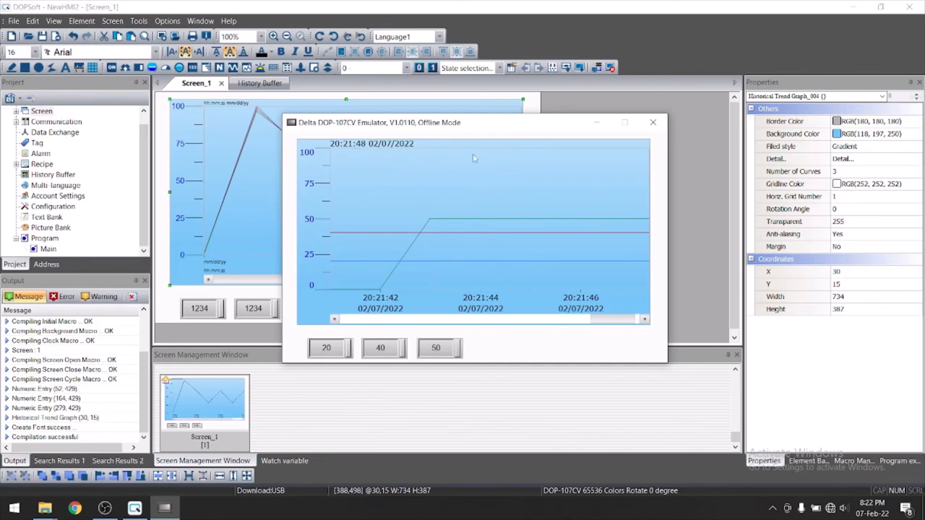
Update the three entries to 30, 60 and 70 so the trend curves rise to match.
{"action": "left_click", "coordinate": [327, 347]}
{"action": "type", "text": "30"}
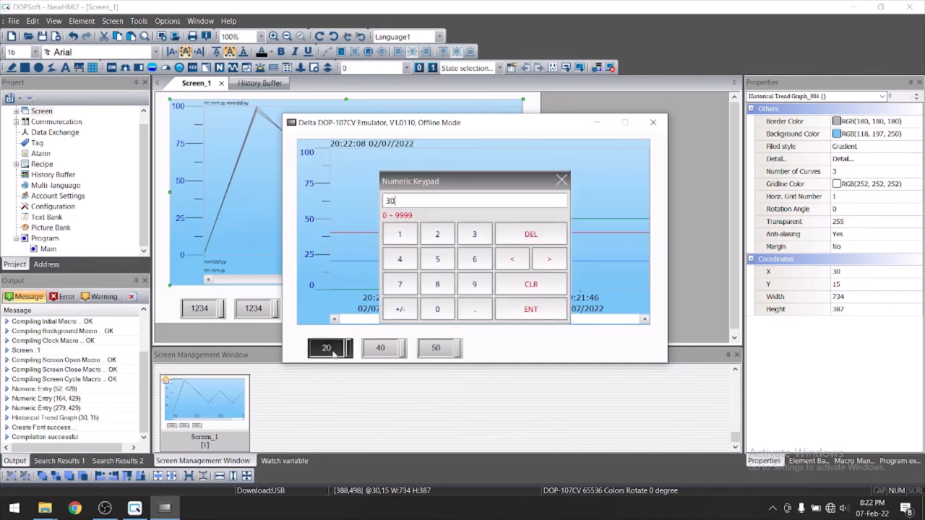
{"action": "left_click", "coordinate": [531, 310]}
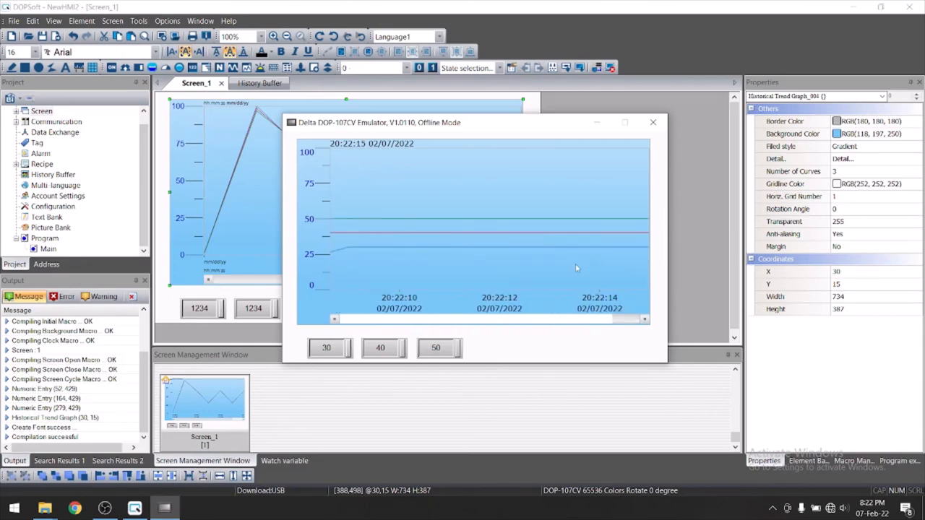
{"action": "left_click", "coordinate": [380, 347]}
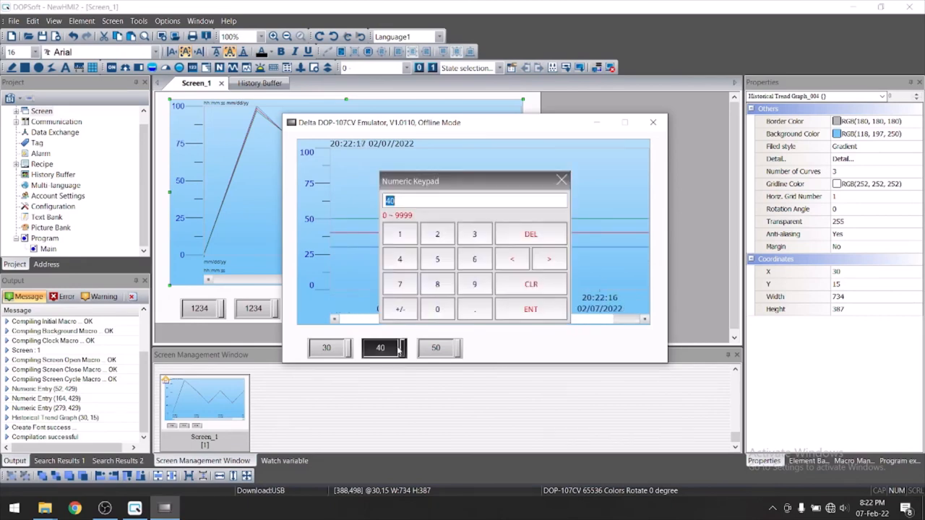
{"action": "left_click", "coordinate": [531, 309]}
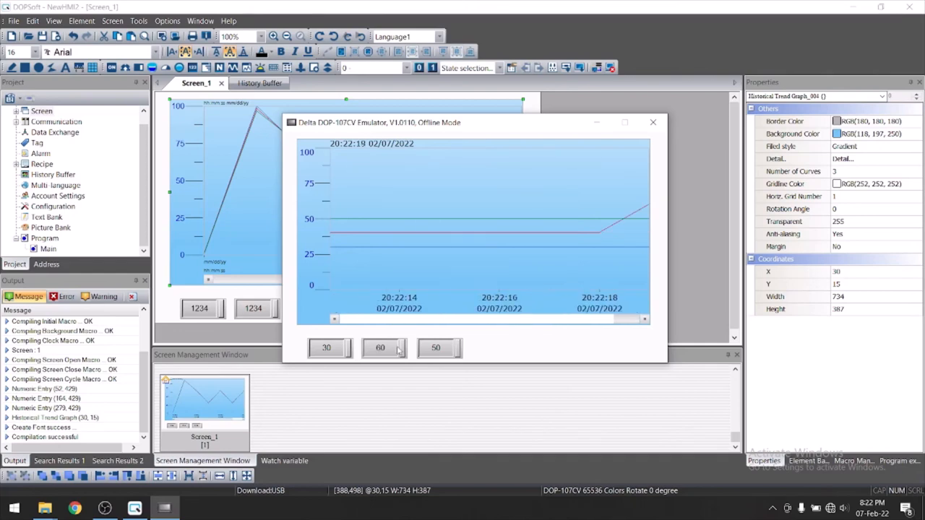
{"action": "left_click", "coordinate": [437, 347]}
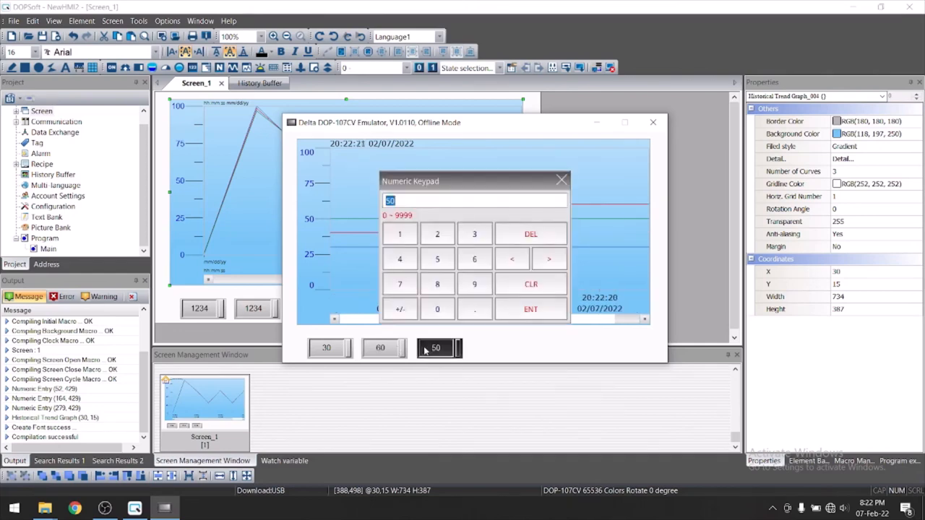
{"action": "left_click", "coordinate": [530, 310]}
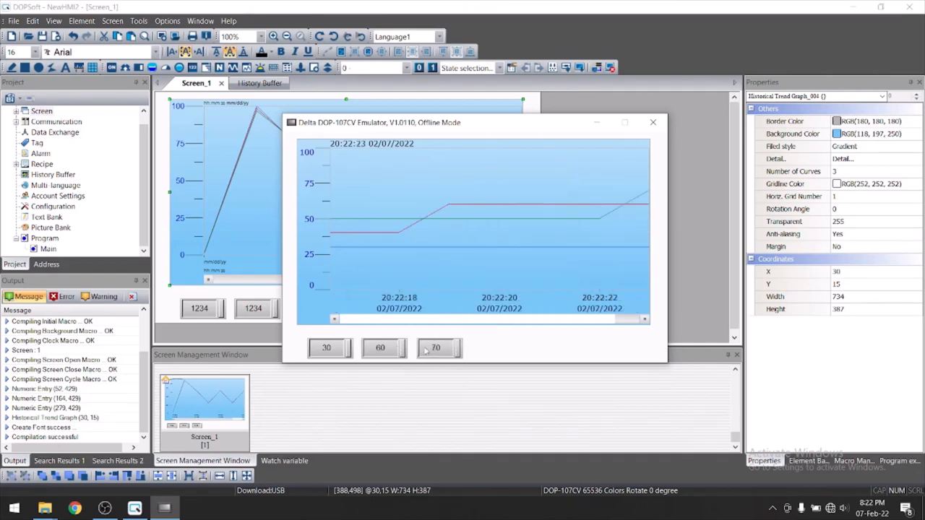